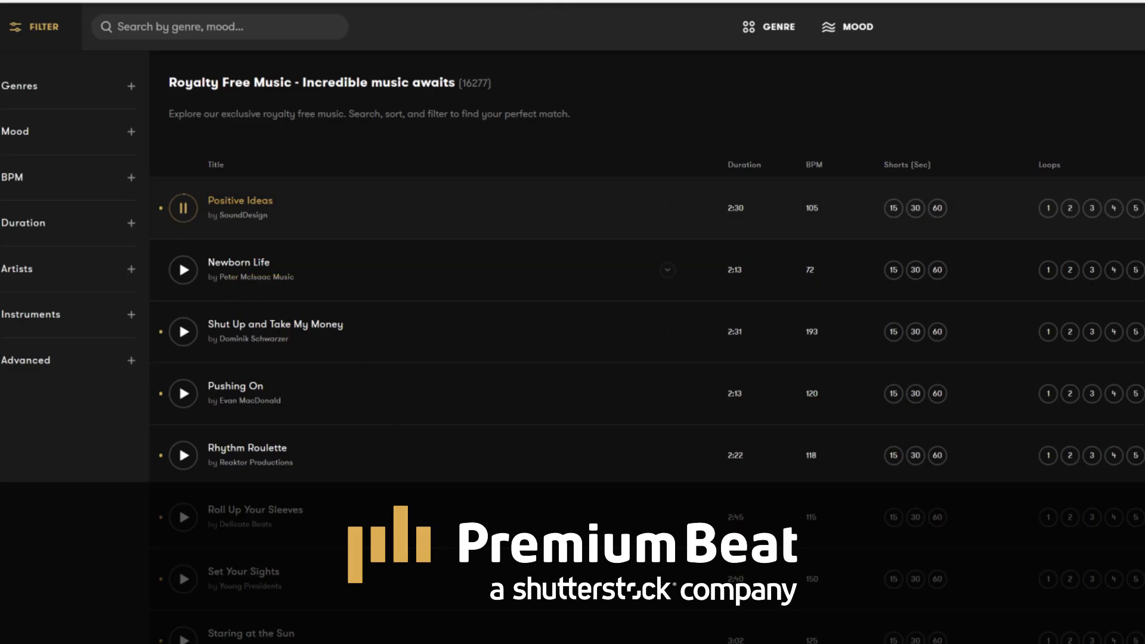
Filter the PremiumBeat track list by Electronic genre and Action / Sports mood.
{"action": "scroll", "scroll_direction": "down", "scroll_amount": 3}
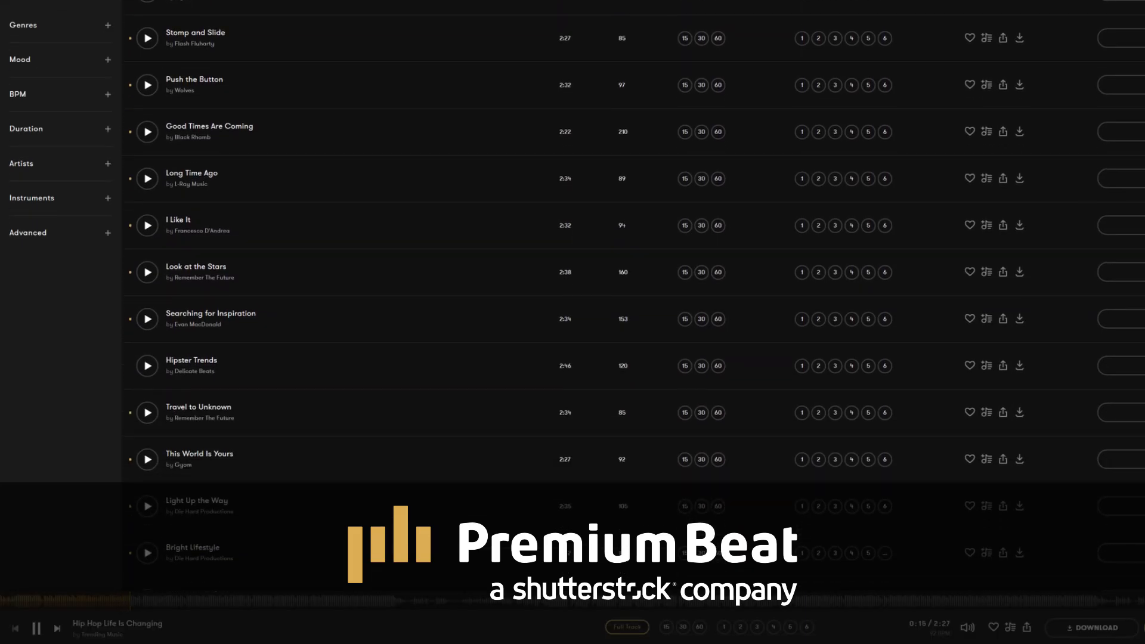
{"action": "scroll", "scroll_direction": "down", "scroll_amount": 3}
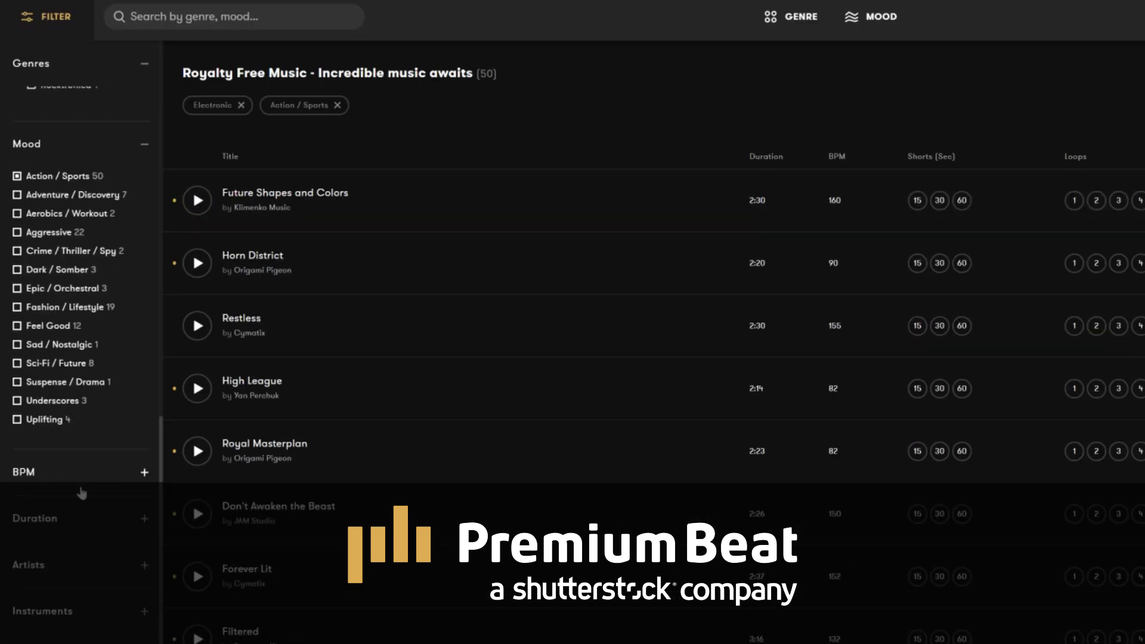
{"action": "left_click", "coordinate": [143, 472]}
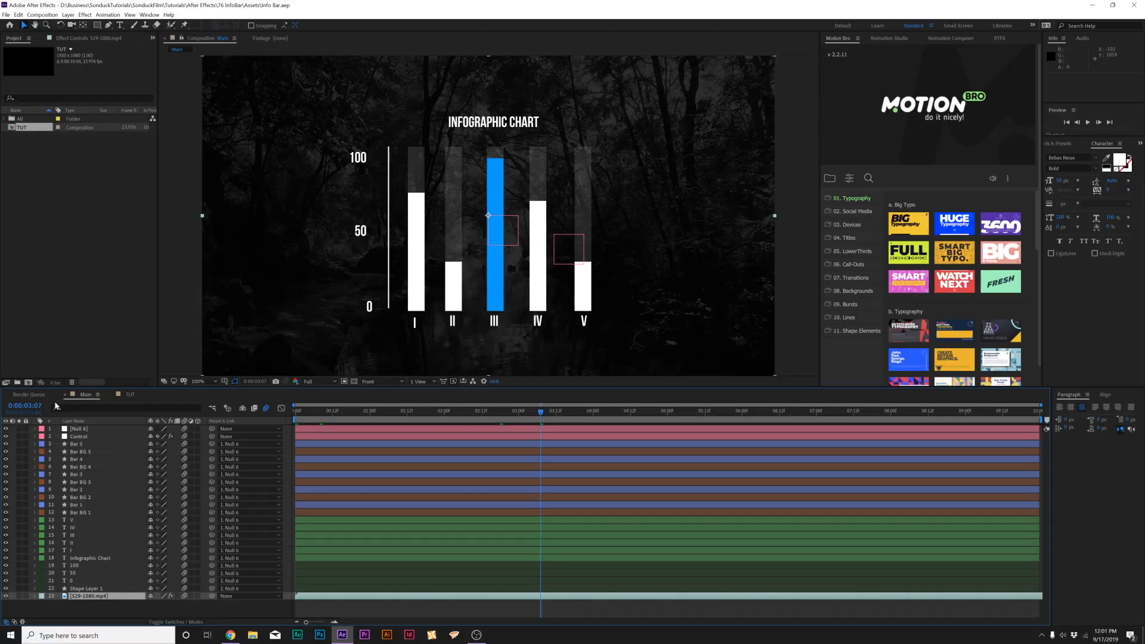
{"action": "mouse_move", "coordinate": [405, 166]}
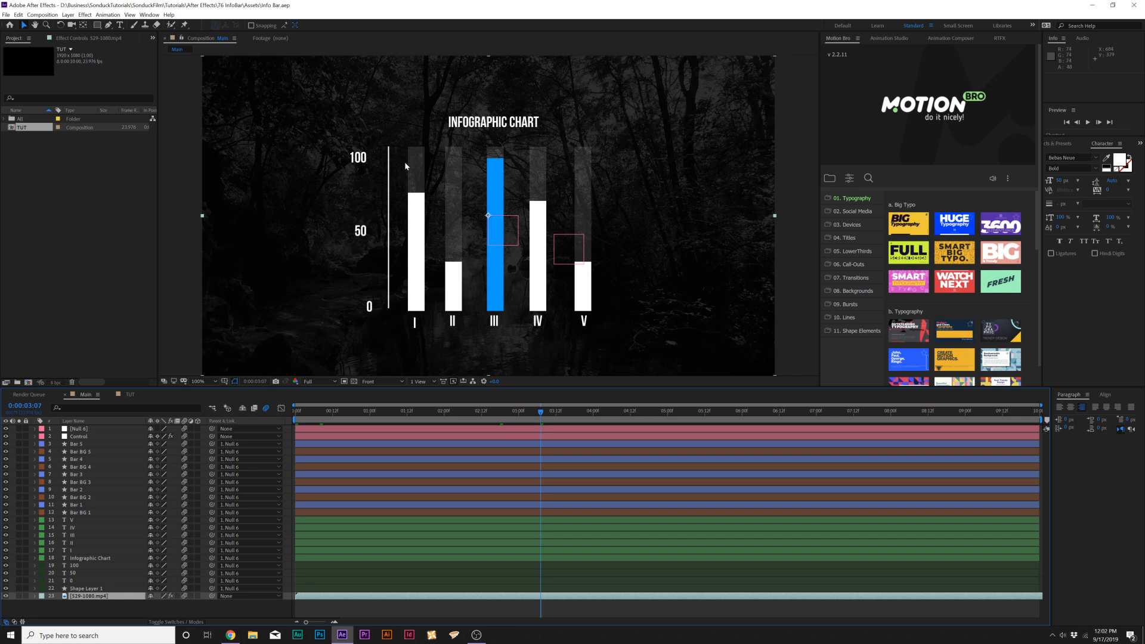
{"action": "mouse_move", "coordinate": [119, 431]}
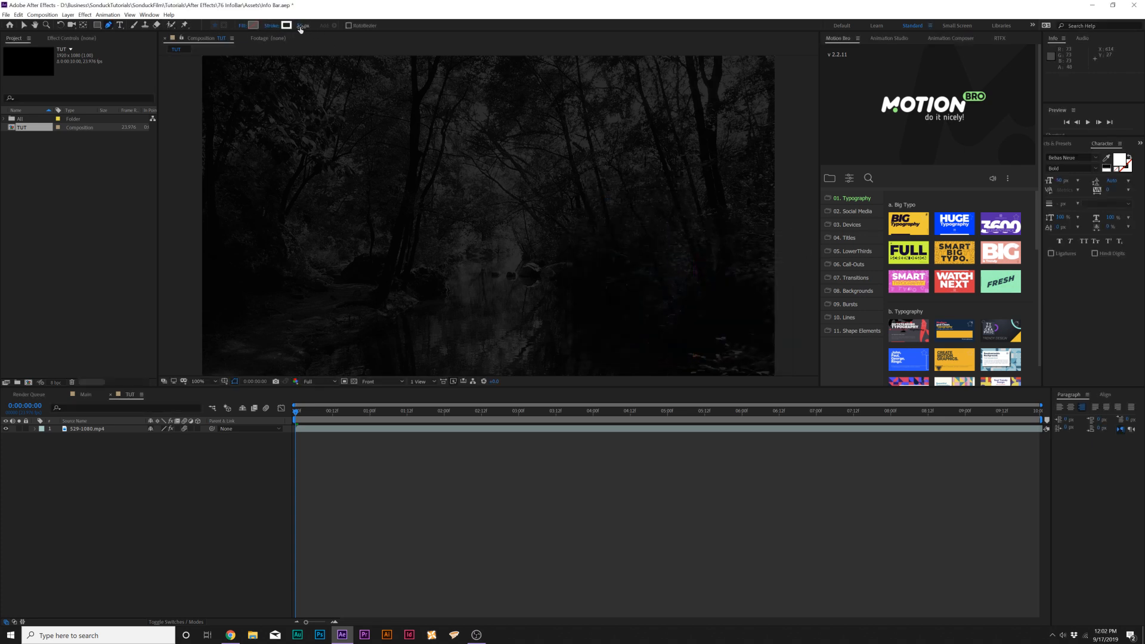
{"action": "mouse_move", "coordinate": [374, 149]}
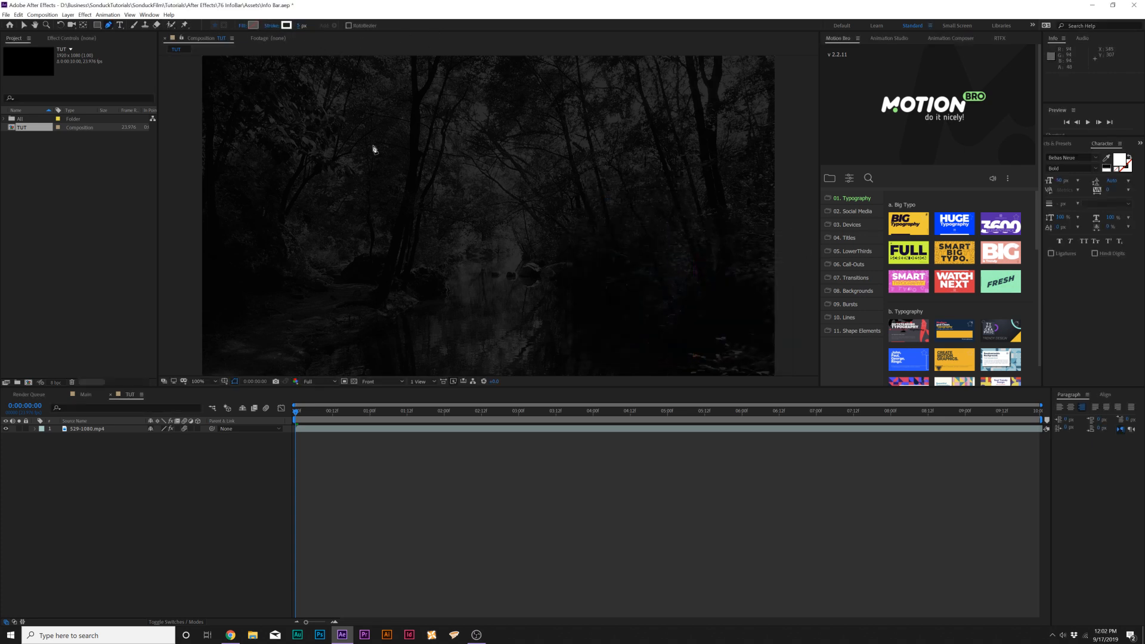
Draw a vertical white axis line with 100%, 50%, 0% labels right-aligned beside it.
{"action": "left_click_drag", "start_coordinate": [338, 128], "coordinate": [336, 285]}
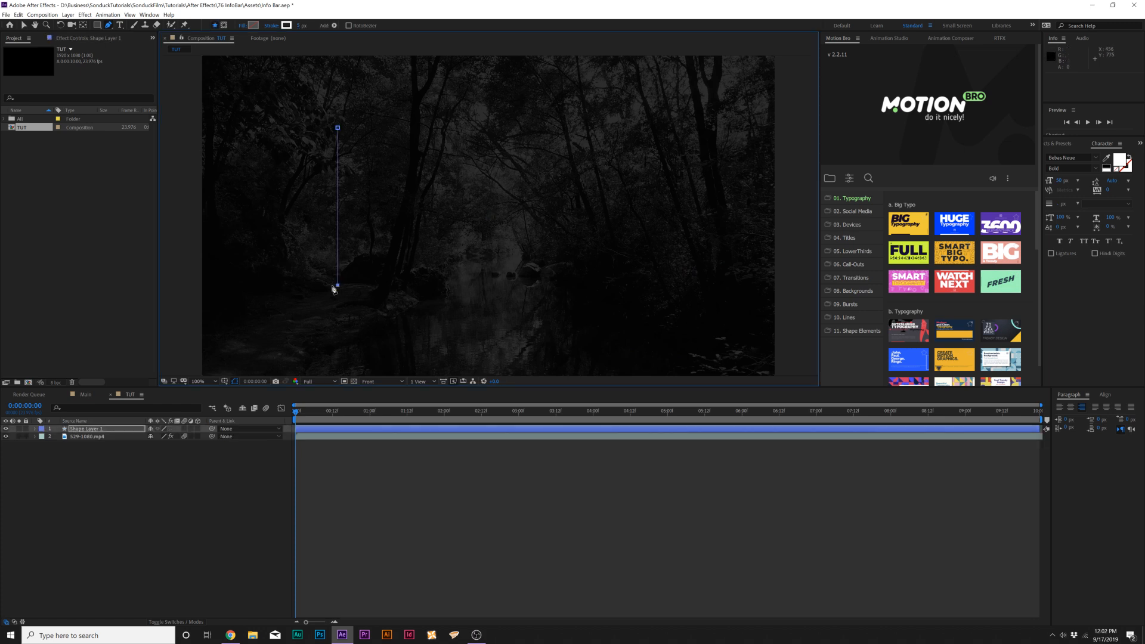
{"action": "mouse_move", "coordinate": [206, 491]}
{"action": "type", "text": "50"}
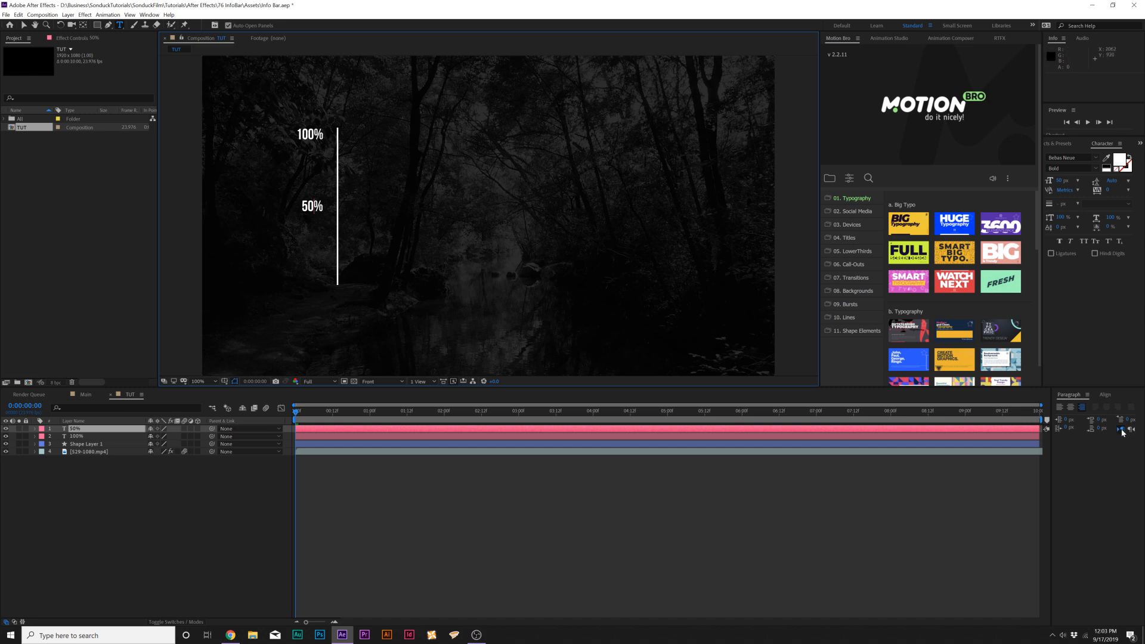
{"action": "mouse_move", "coordinate": [1083, 407]}
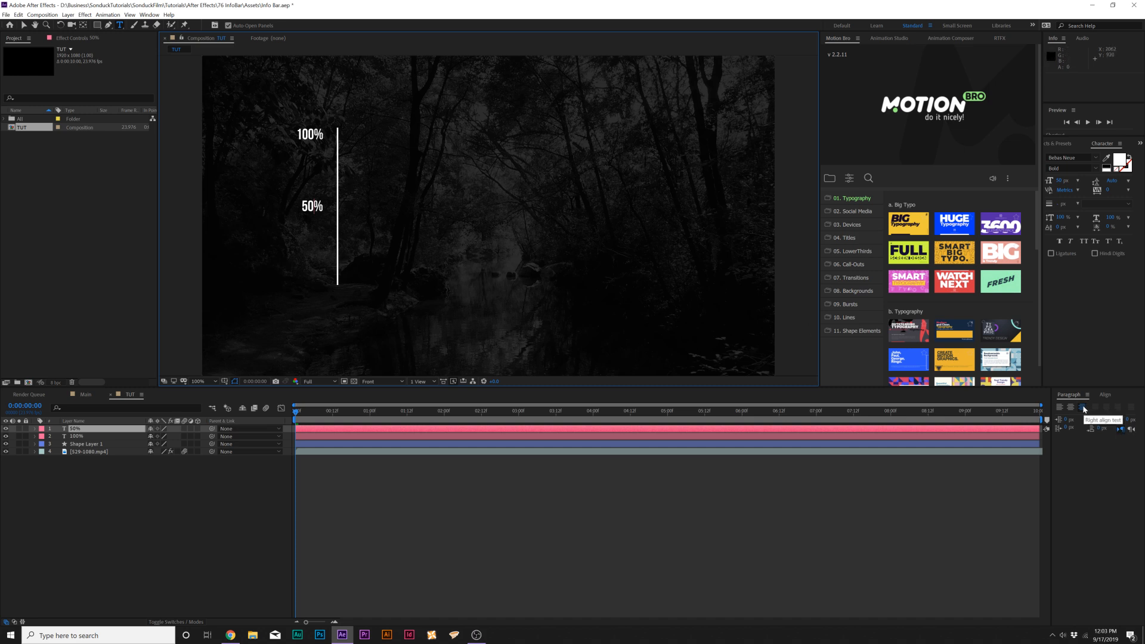
{"action": "left_click", "coordinate": [311, 206]}
{"action": "type", "text": "0"}
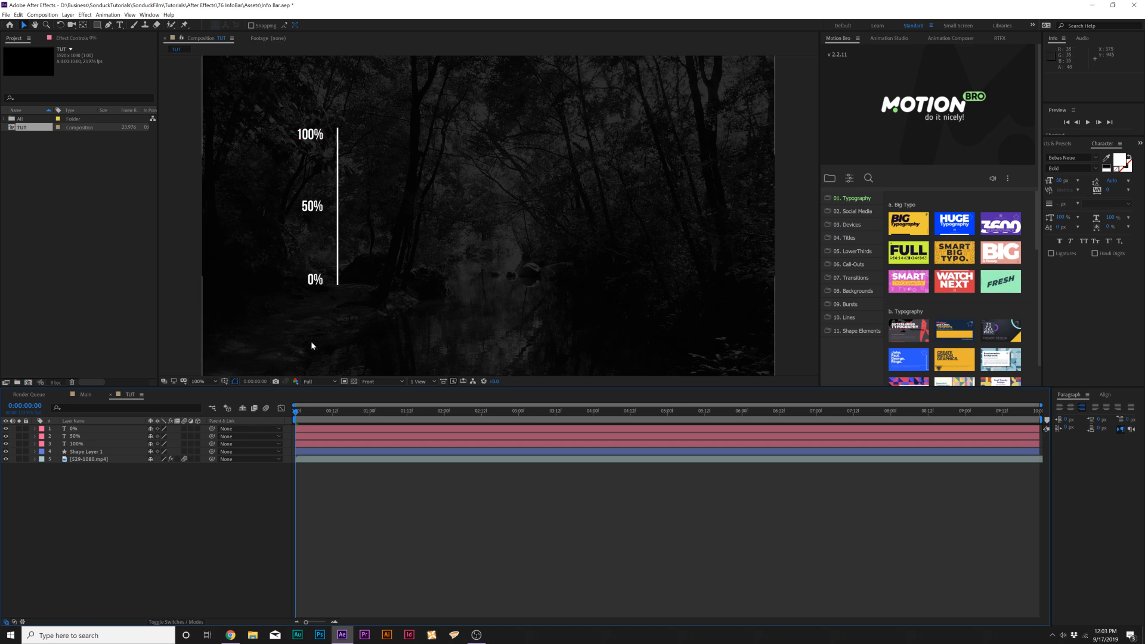
Check the Main comp, then add translucent grey bar 'Bar BG 1' in TUT.
{"action": "left_click", "coordinate": [86, 451]}
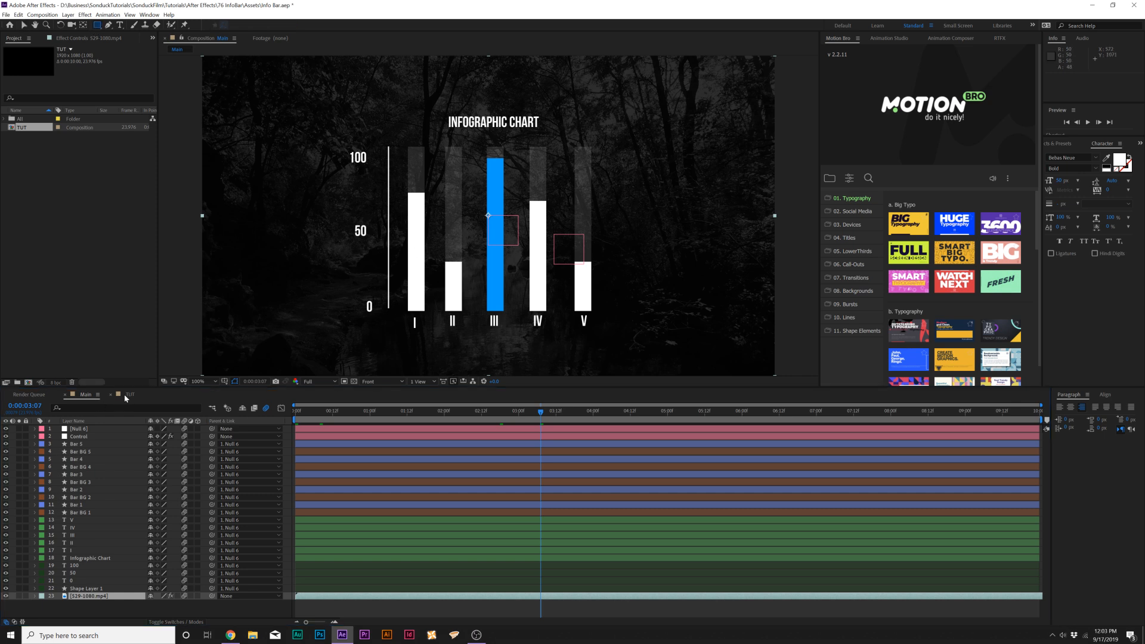
{"action": "left_click", "coordinate": [129, 394]}
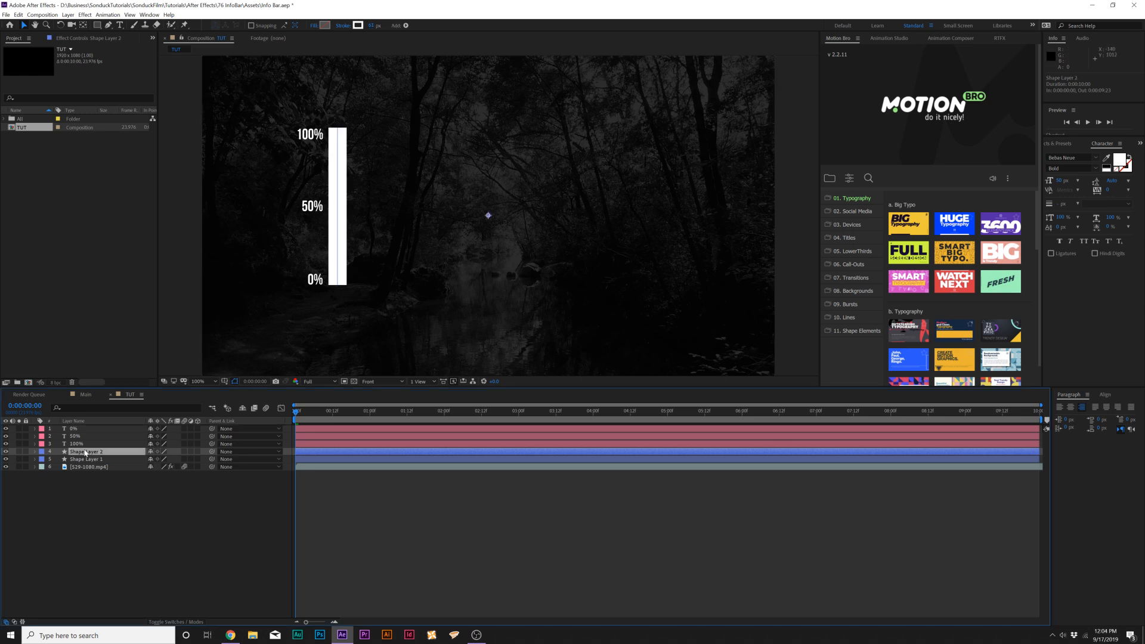
{"action": "left_click", "coordinate": [33, 451]}
{"action": "type", "text": "Bar BG"}
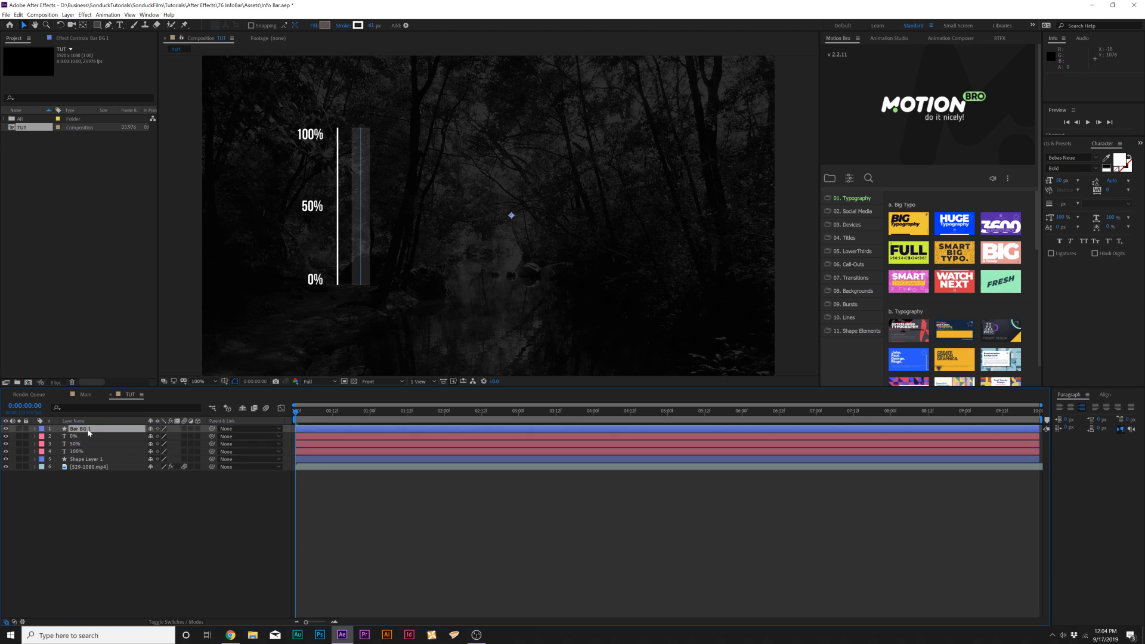
Duplicate the background bar as a solid 100% opacity layer named Bar 1.
{"action": "left_click", "coordinate": [18, 14]}
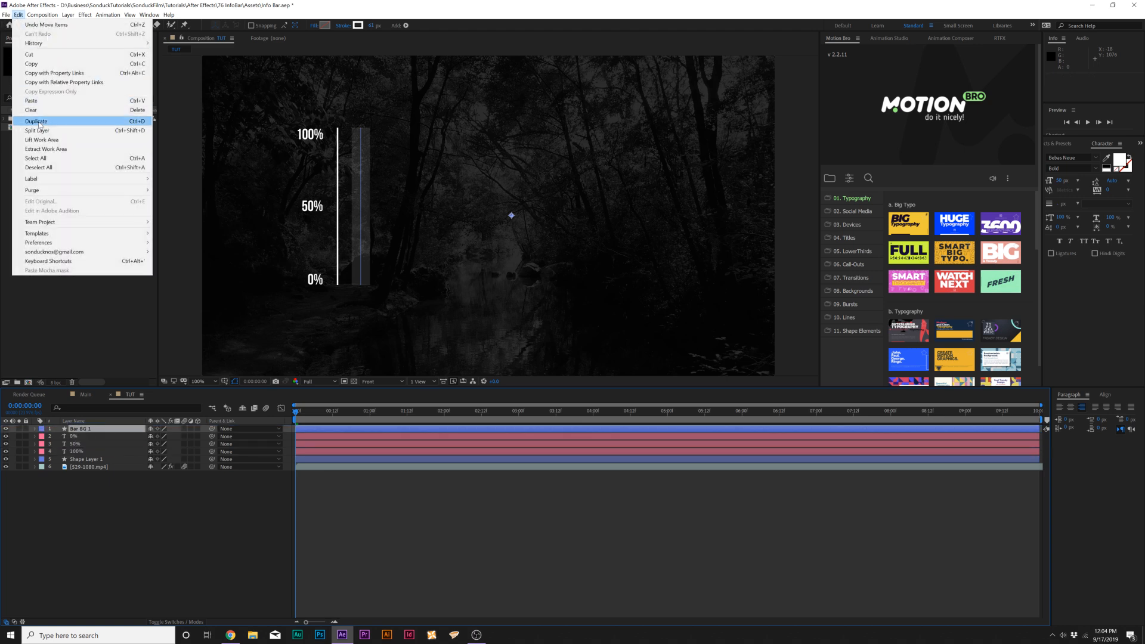
{"action": "left_click", "coordinate": [36, 121]}
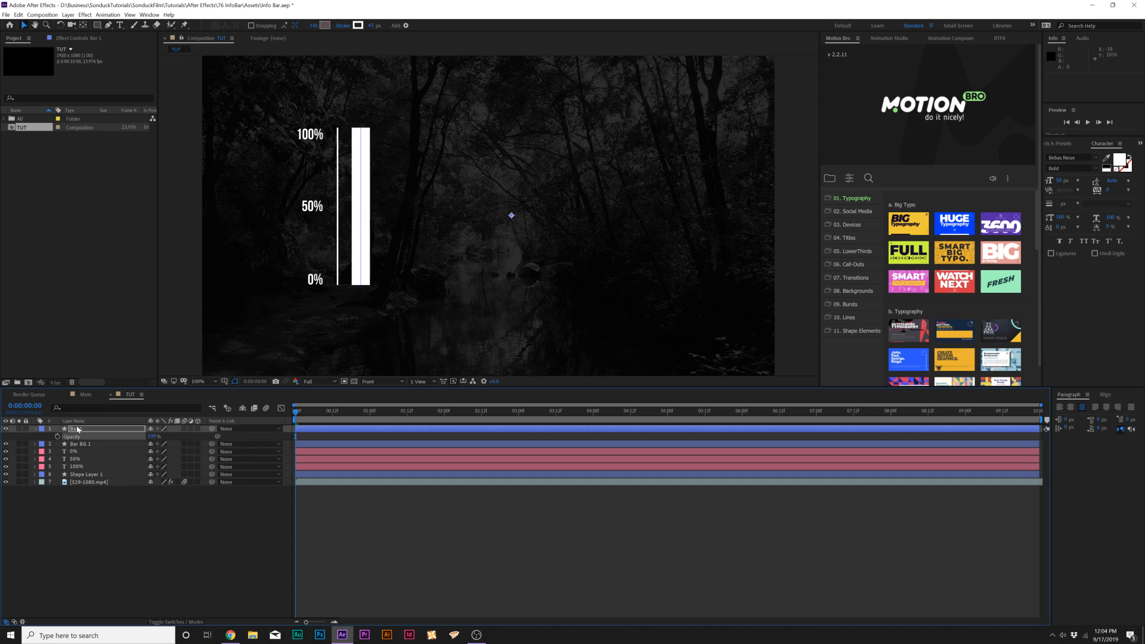
{"action": "left_click", "coordinate": [41, 429]}
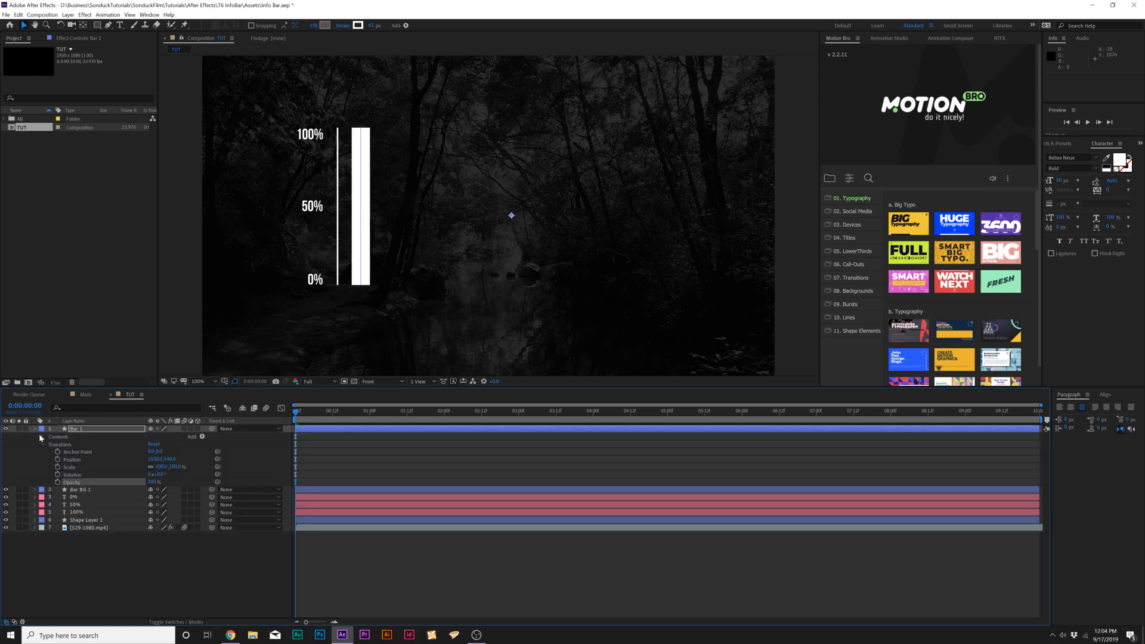
{"action": "left_click", "coordinate": [42, 429]}
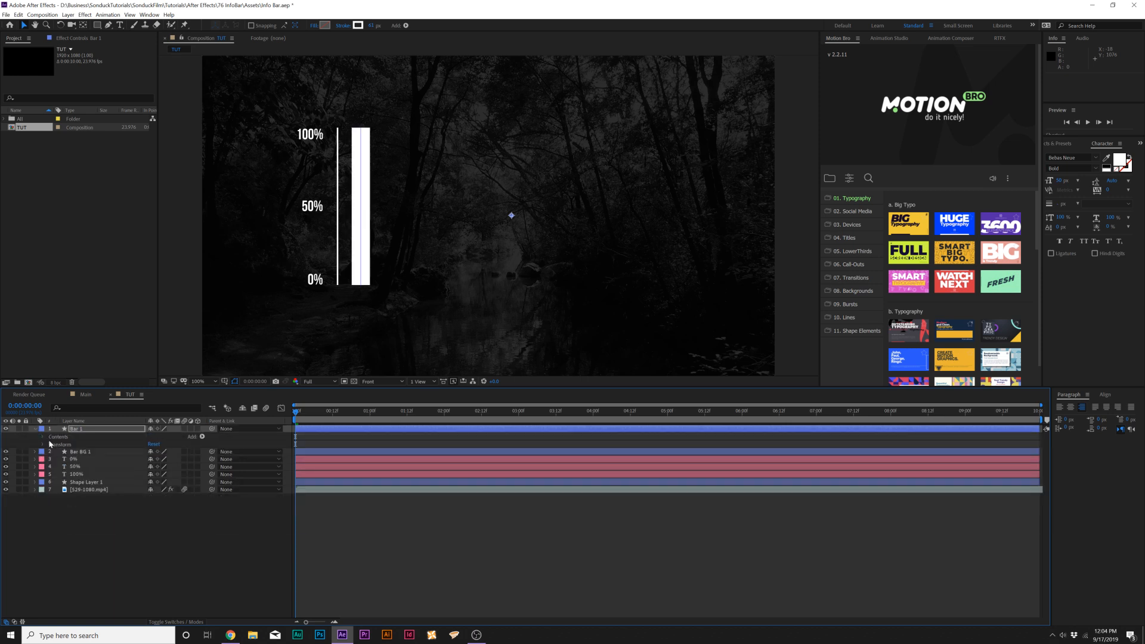
Add Trim Paths to Bar 1 and set its End to 0%.
{"action": "left_click", "coordinate": [202, 437]}
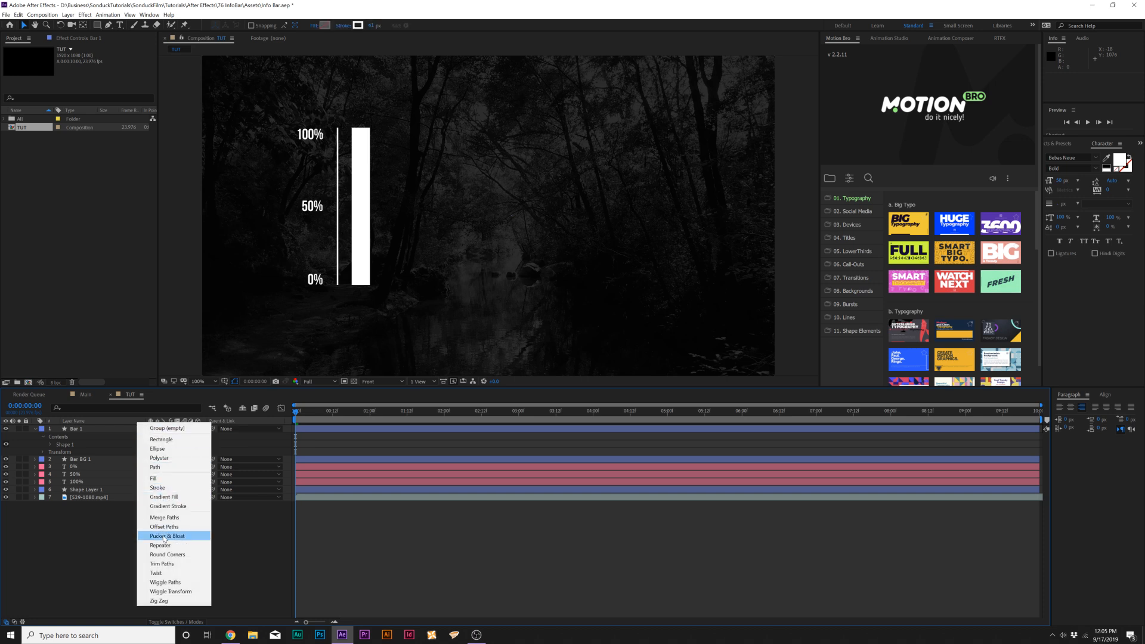
{"action": "left_click", "coordinate": [162, 564]}
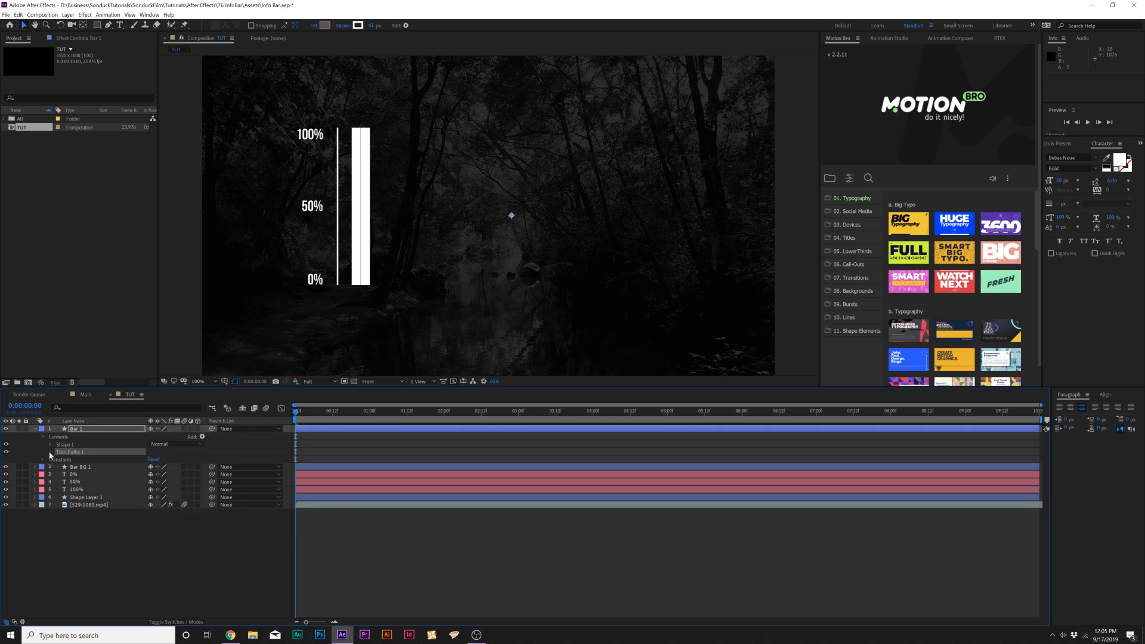
{"action": "left_click", "coordinate": [43, 451]}
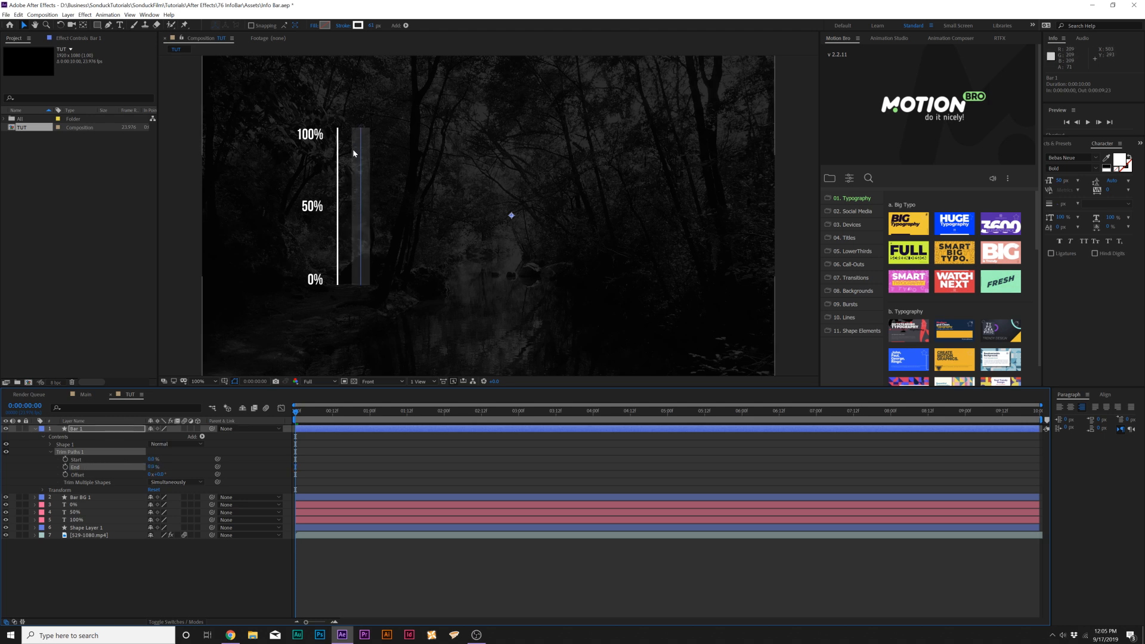
{"action": "mouse_move", "coordinate": [342, 141]}
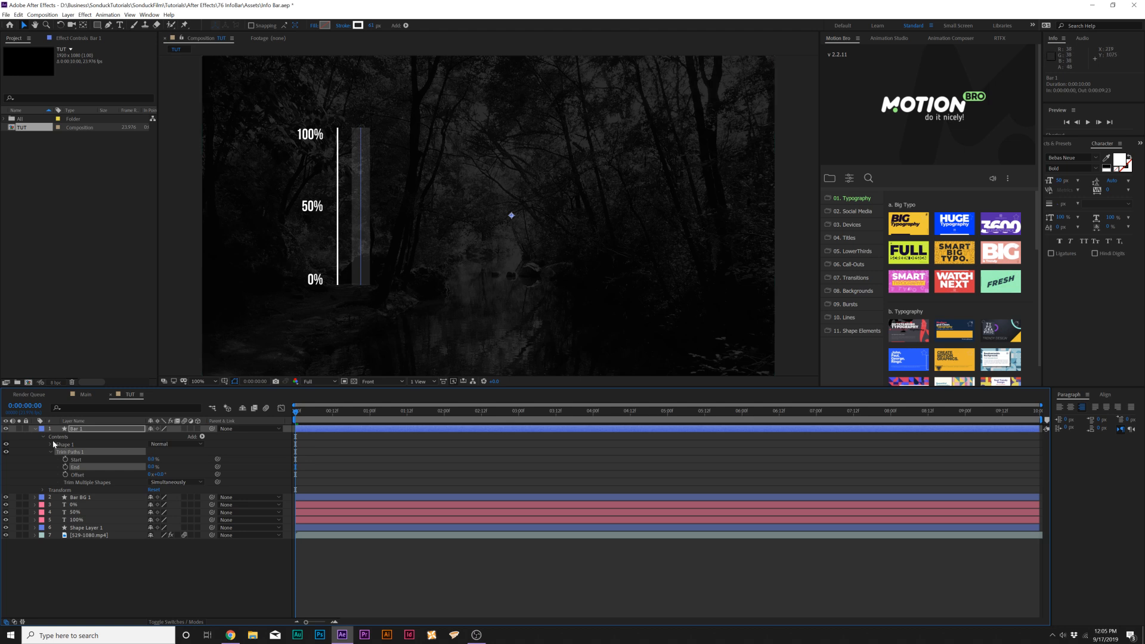
{"action": "left_click", "coordinate": [58, 444]}
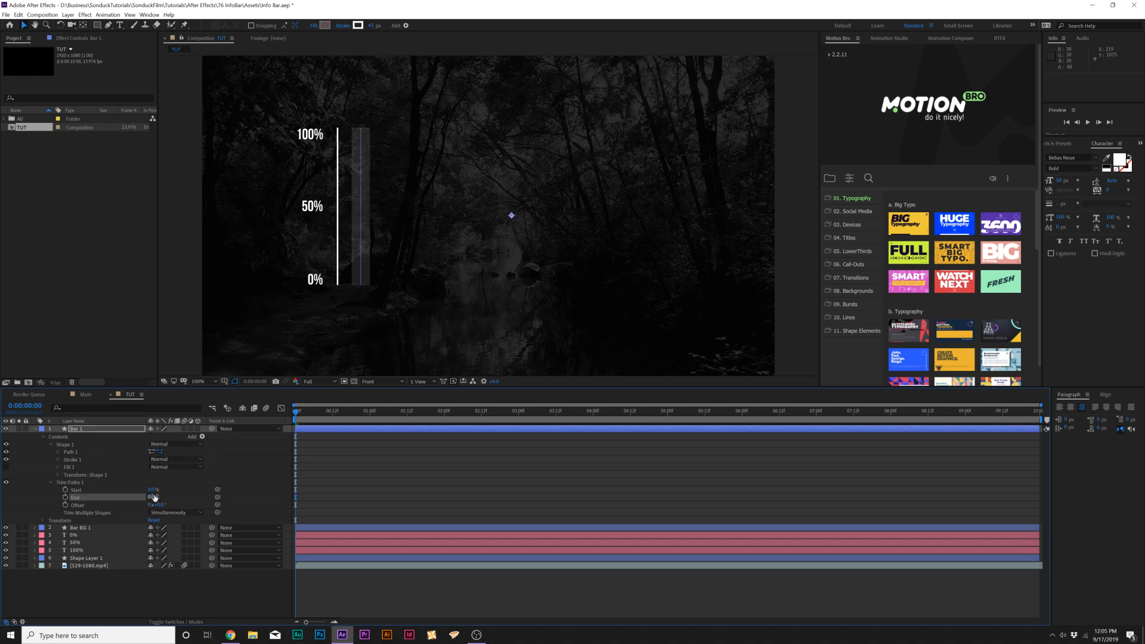
{"action": "left_click", "coordinate": [153, 497]}
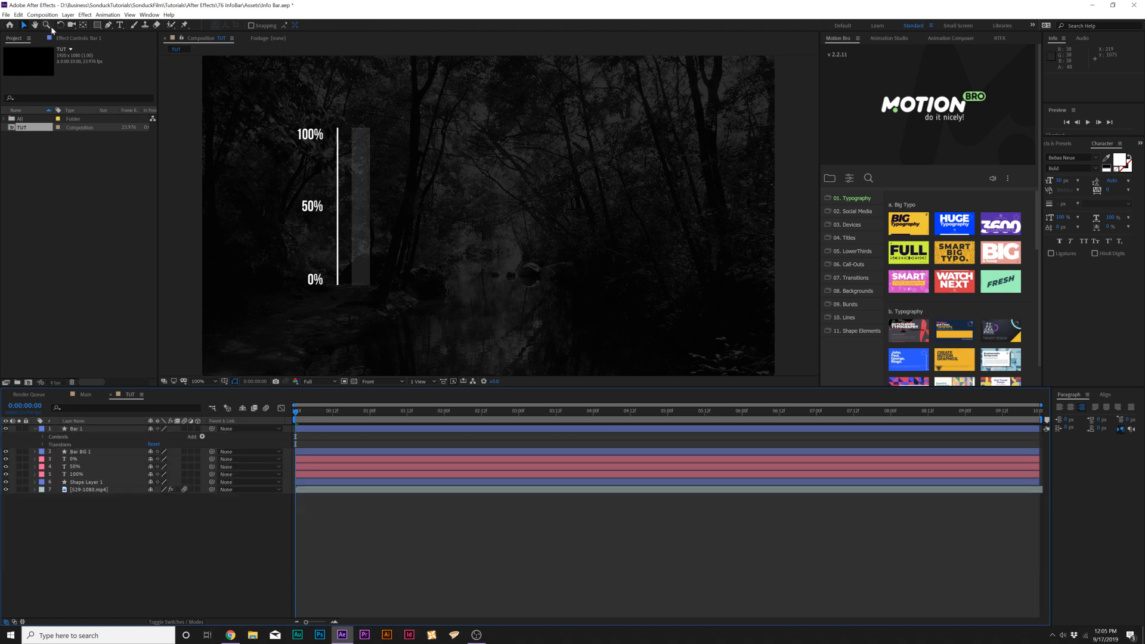
Create a null layer named Control and give it a Slider Control effect.
{"action": "left_click", "coordinate": [68, 14]}
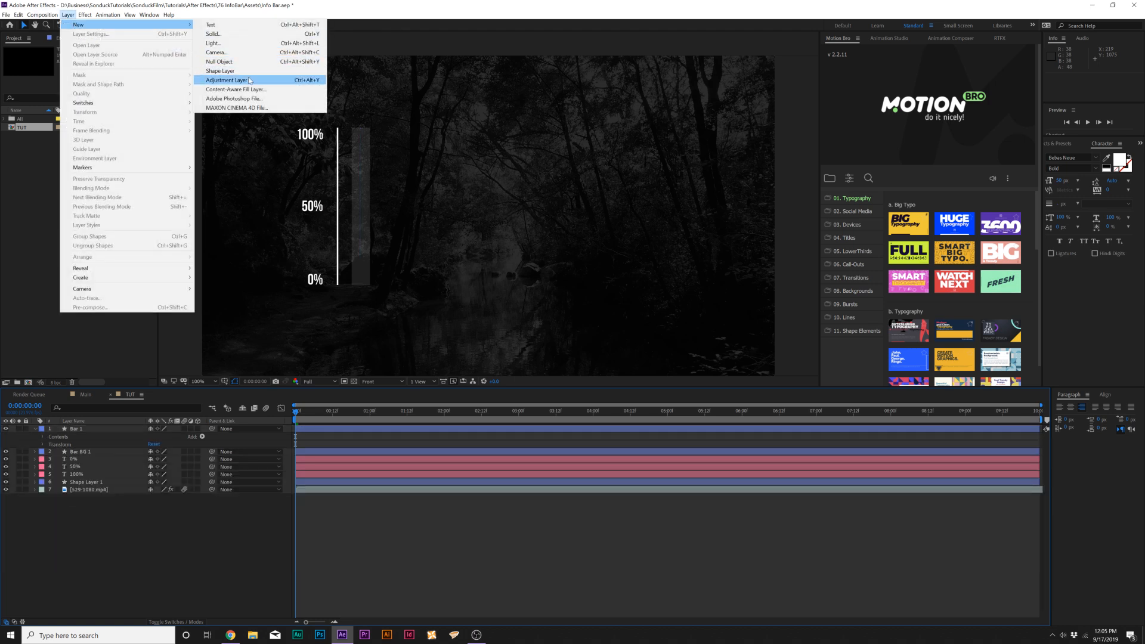
{"action": "left_click", "coordinate": [220, 61]}
{"action": "type", "text": "Control"}
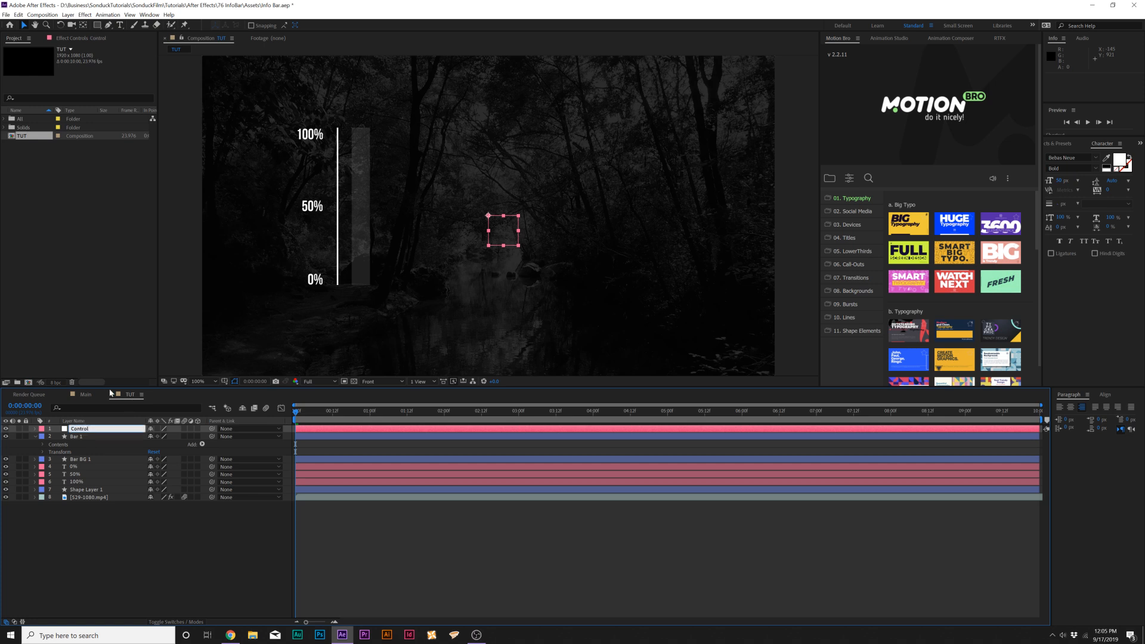
{"action": "left_click", "coordinate": [85, 14]}
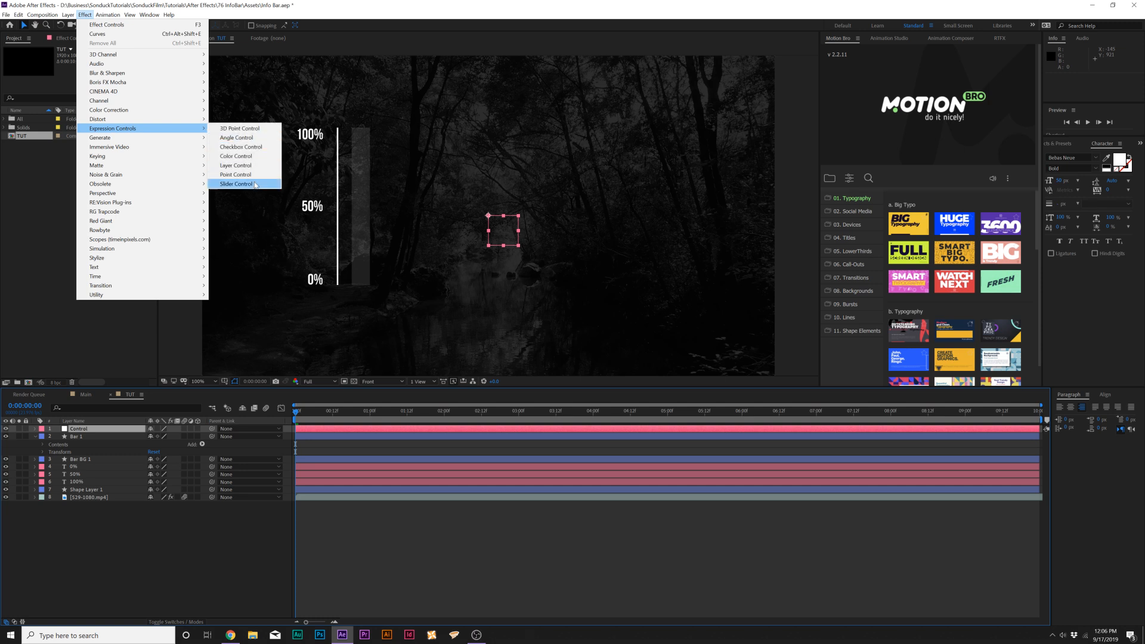
{"action": "left_click", "coordinate": [236, 183]}
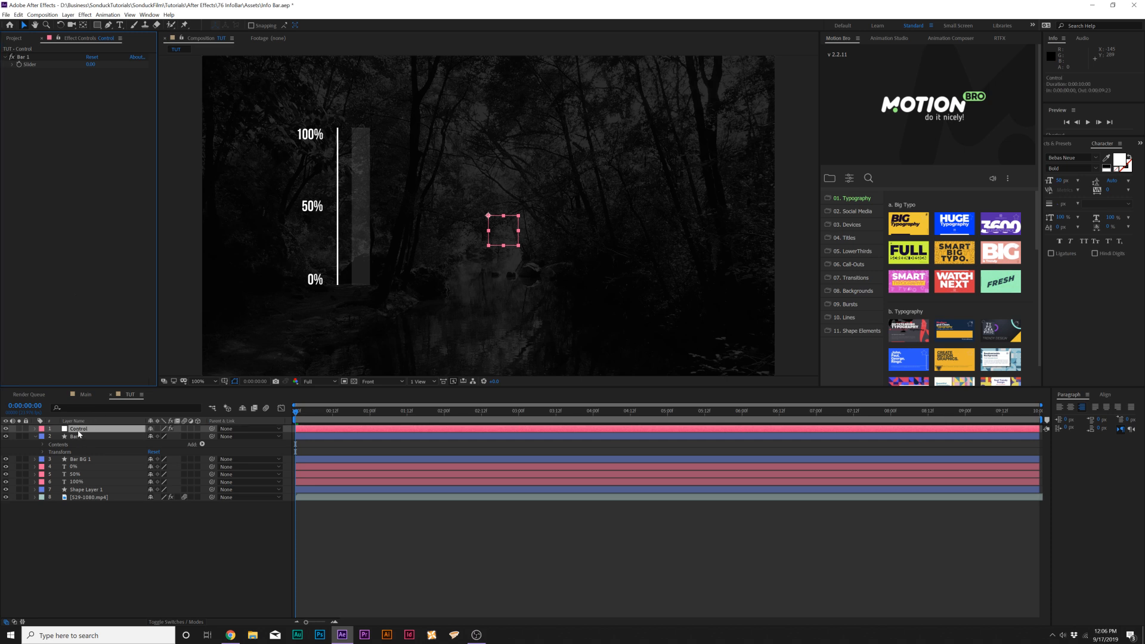
Link Bar 1's Trim Paths End to the Bar 1 slider; create sliders Bar 1–Bar 5.
{"action": "left_click", "coordinate": [42, 436]}
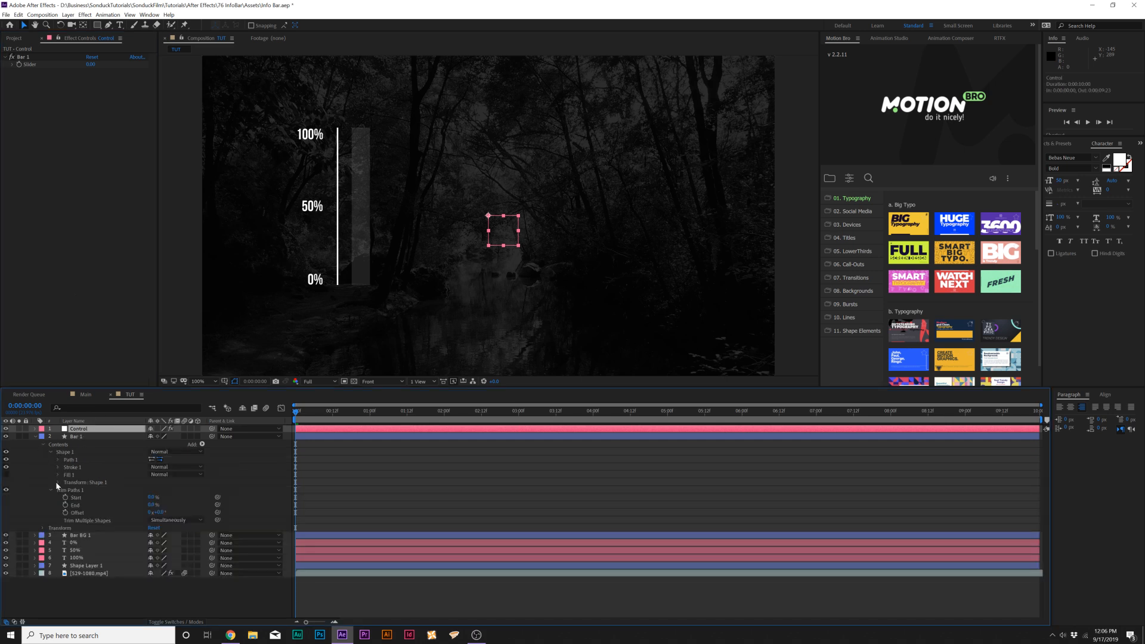
{"action": "left_click", "coordinate": [77, 436]}
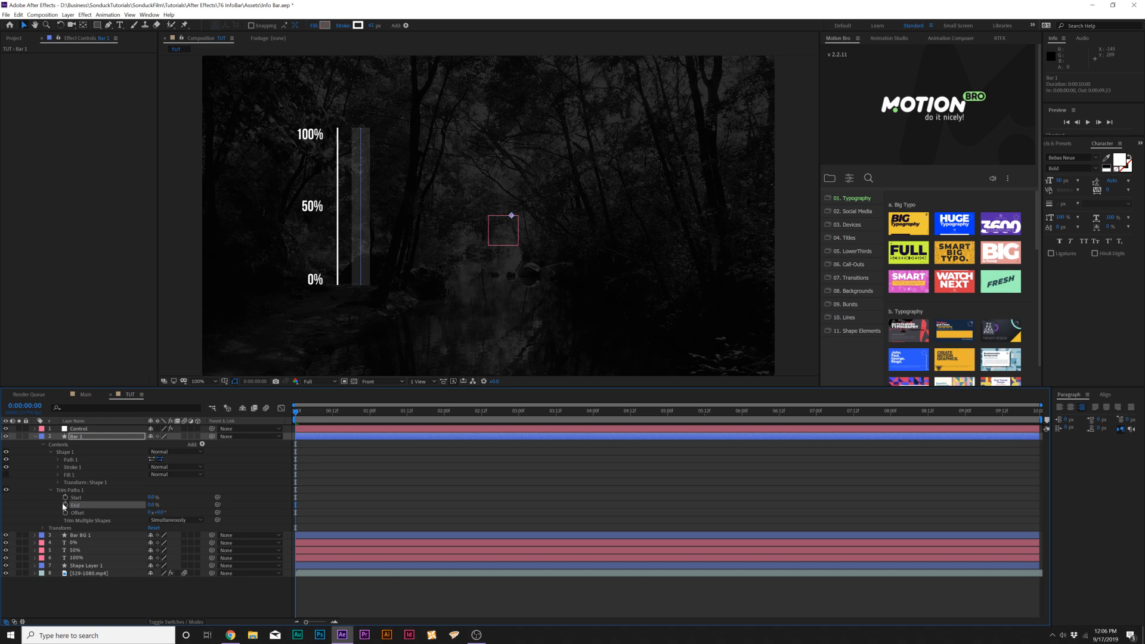
{"action": "left_click", "coordinate": [65, 504]}
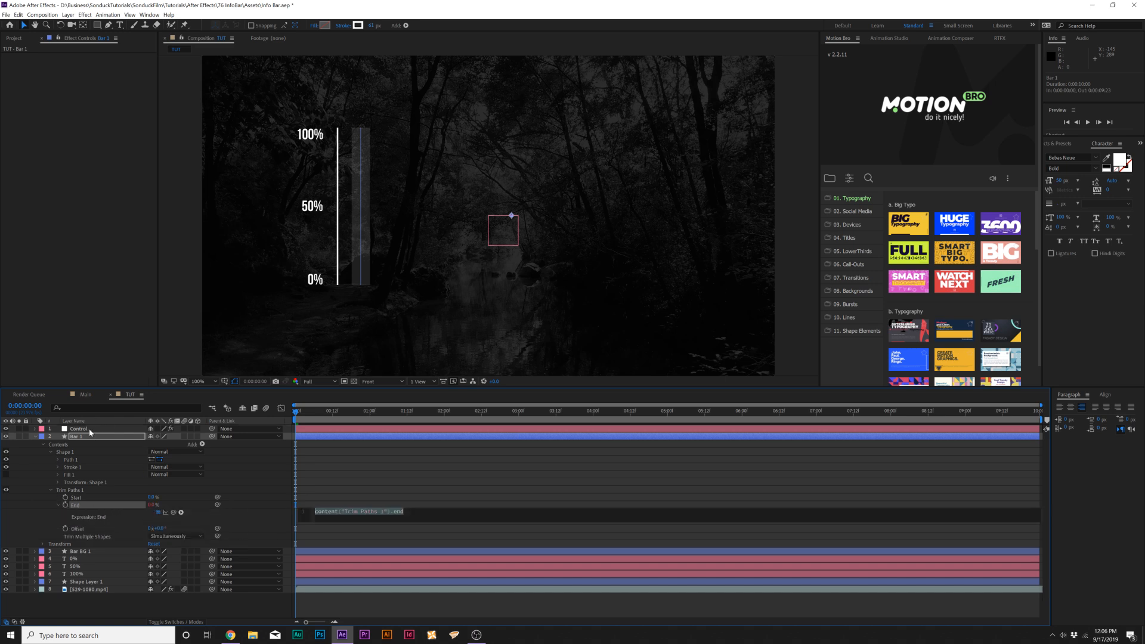
{"action": "left_click", "coordinate": [78, 429]}
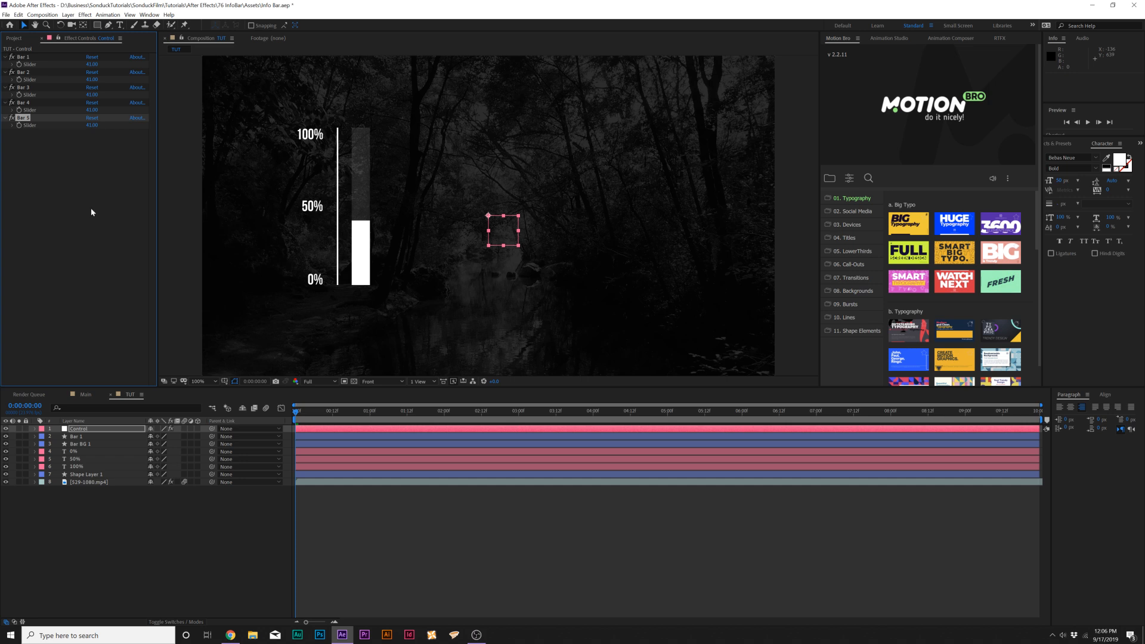
Duplicate Bar 1 and Bar BG 1 as Bar 2, linked to a raised Bar 2 slider.
{"action": "left_click", "coordinate": [81, 443]}
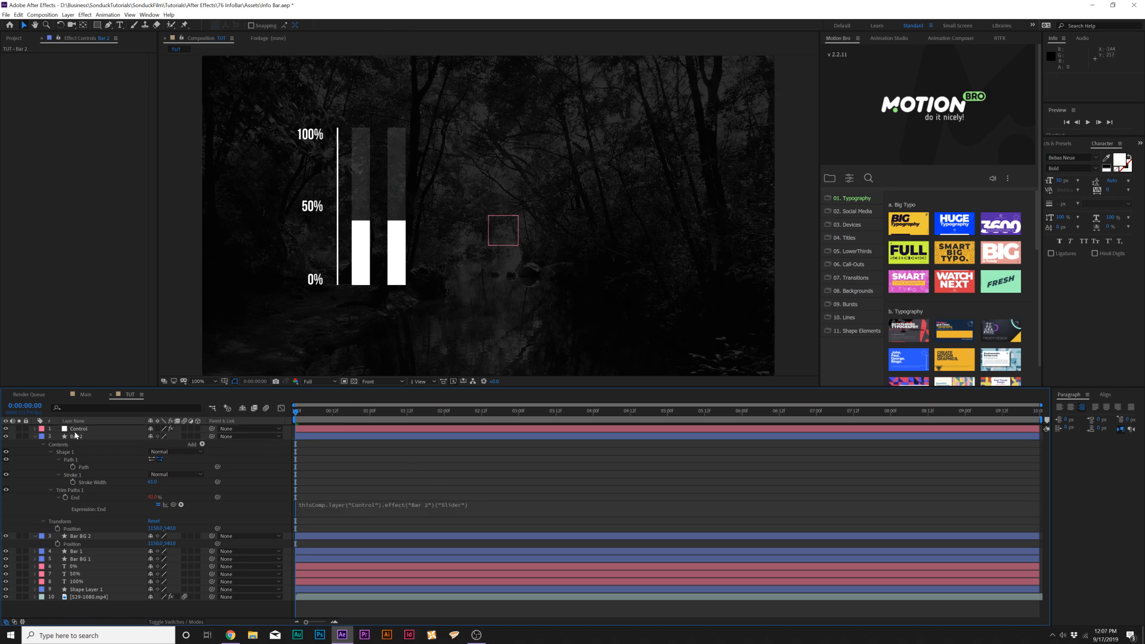
{"action": "left_click", "coordinate": [78, 429]}
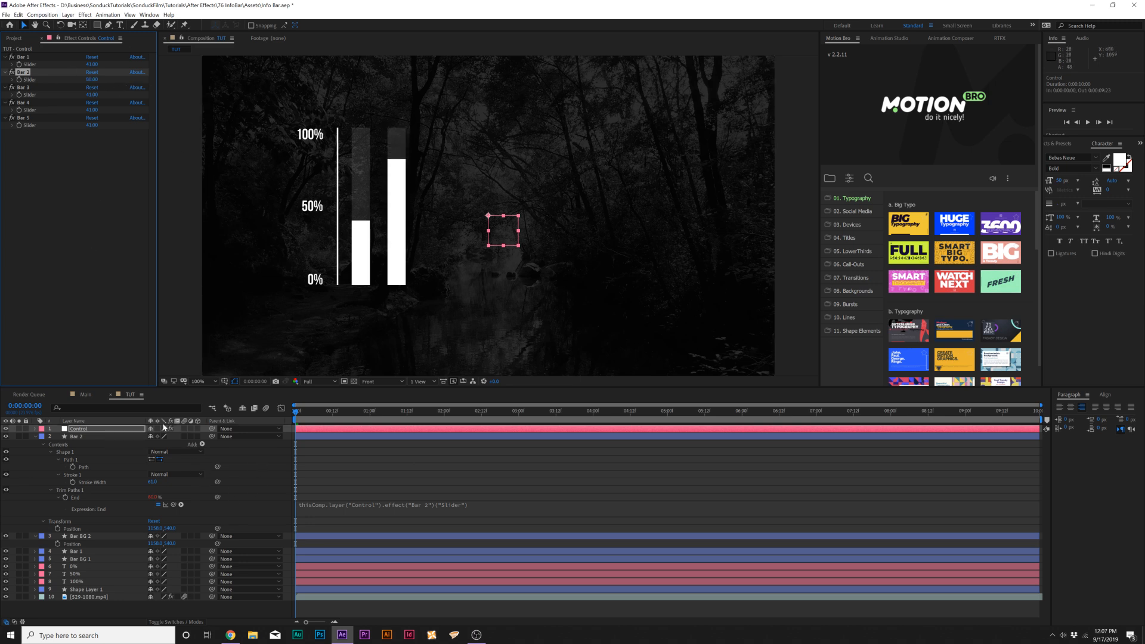
Open the Main composition and move the time indicator to about 1:16.
{"action": "left_click", "coordinate": [84, 394]}
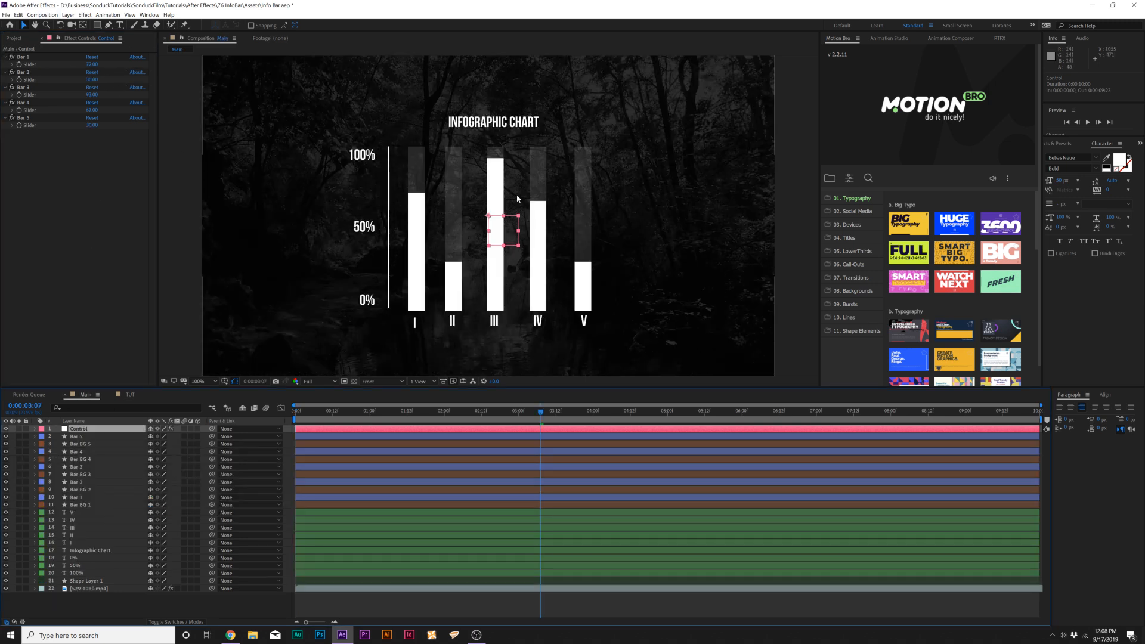
{"action": "mouse_move", "coordinate": [465, 106]}
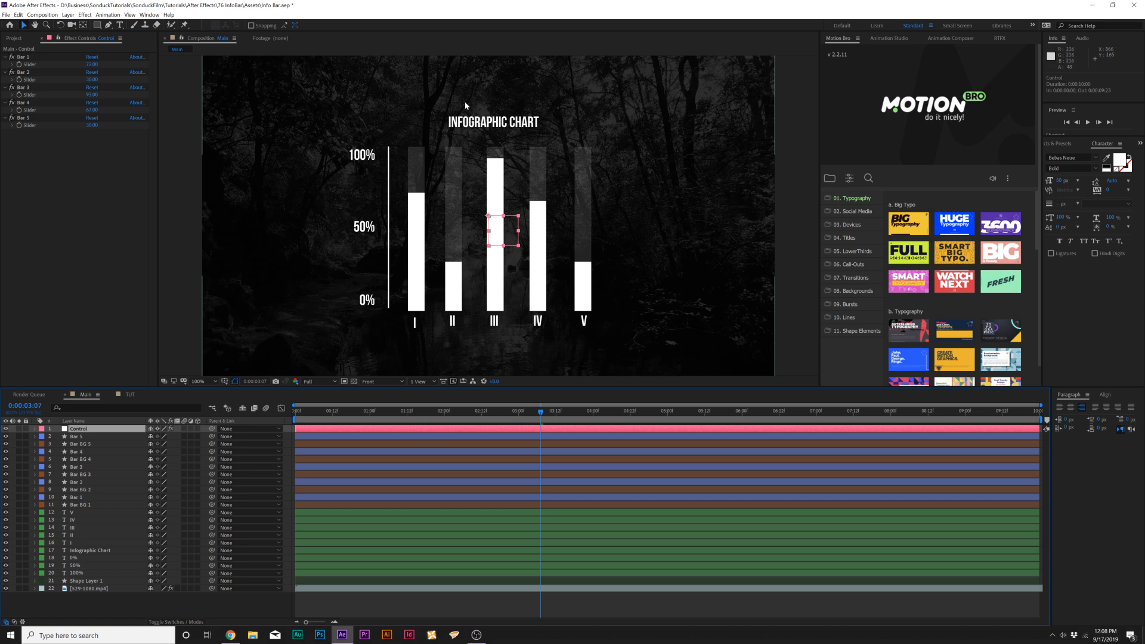
{"action": "mouse_move", "coordinate": [410, 300]}
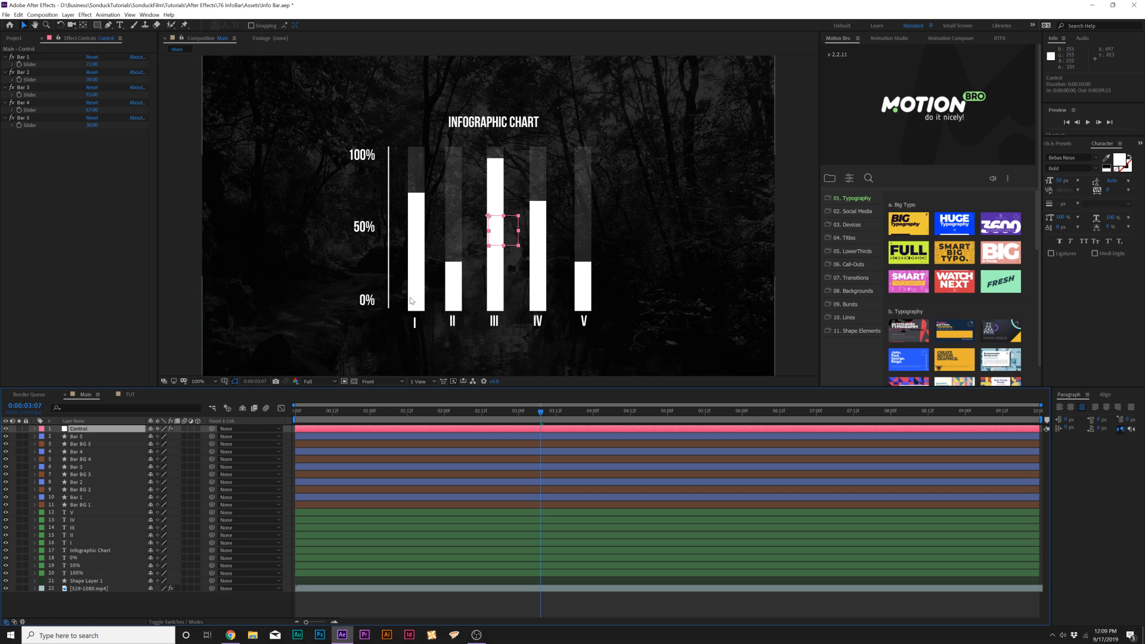
{"action": "mouse_move", "coordinate": [11, 46]}
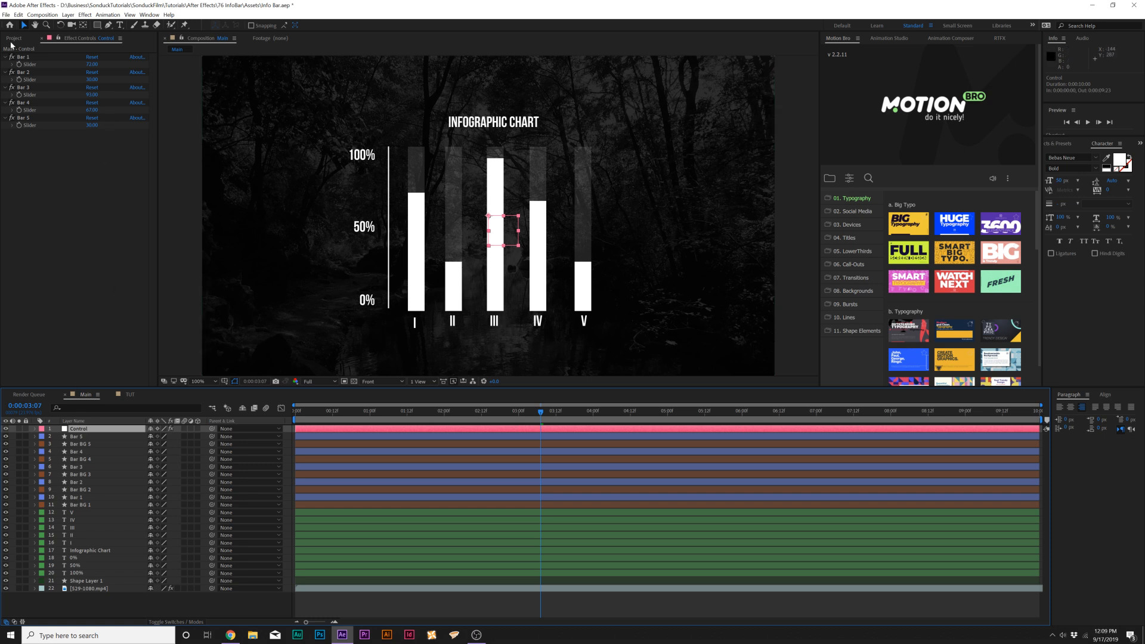
{"action": "mouse_move", "coordinate": [224, 303]}
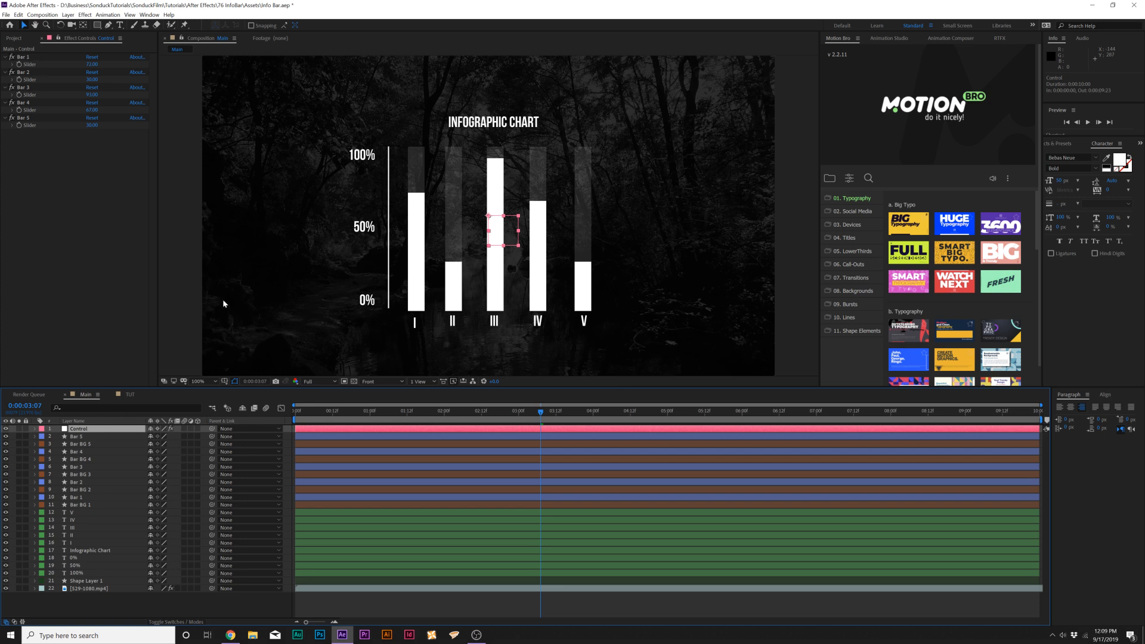
{"action": "left_click", "coordinate": [419, 411]}
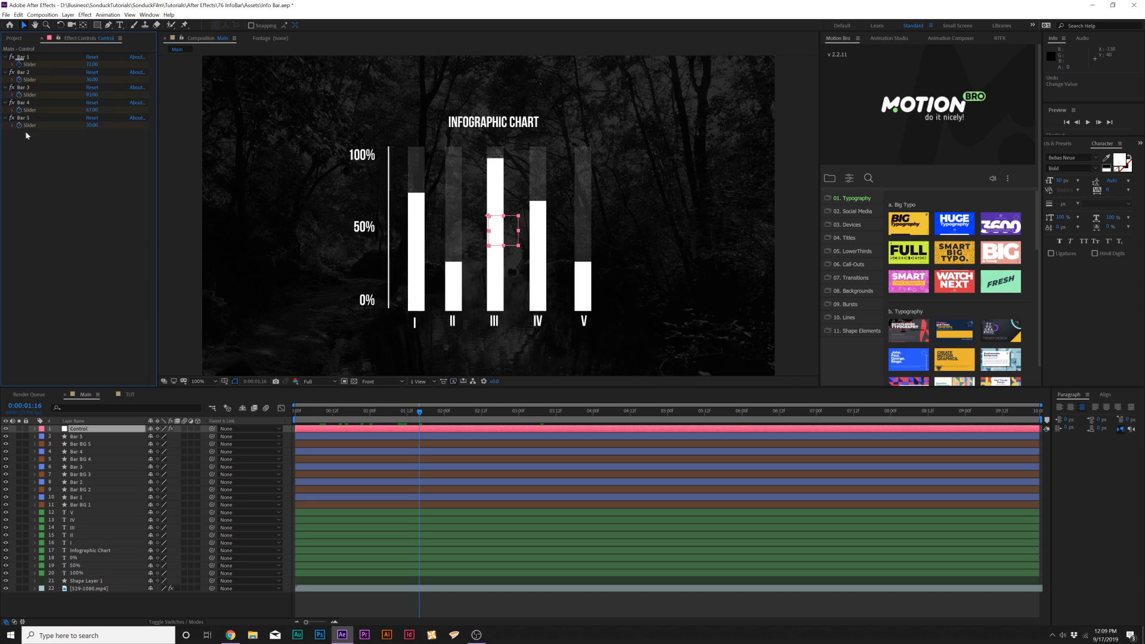
Keyframe the five bar sliders from 0 to target values, staggered, and preview.
{"action": "left_click", "coordinate": [32, 429]}
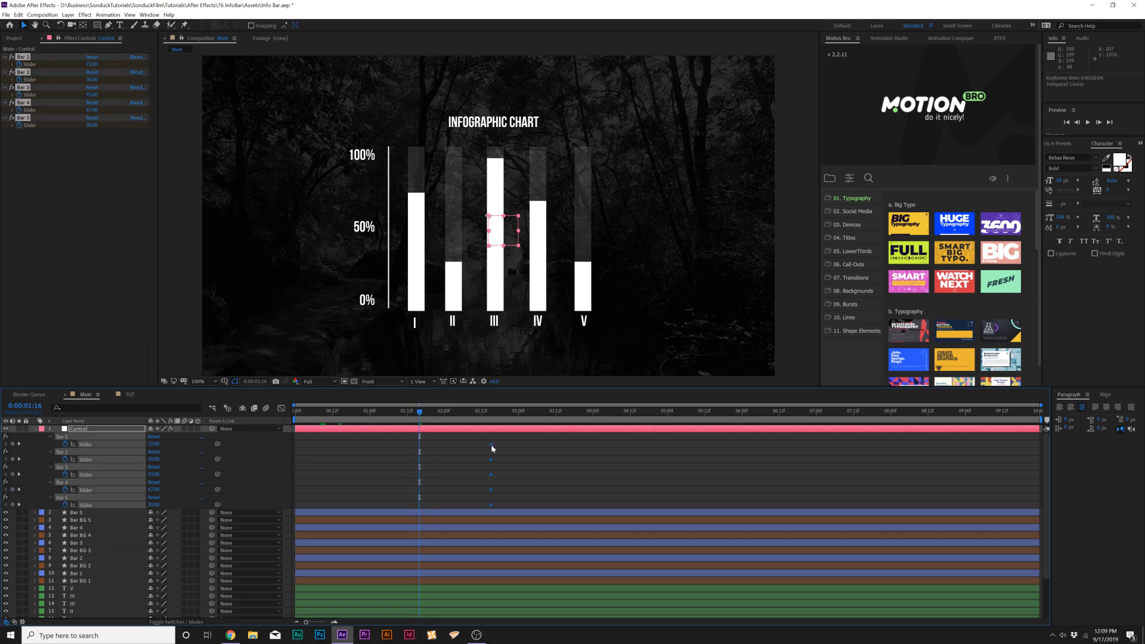
{"action": "double_click", "coordinate": [93, 64]}
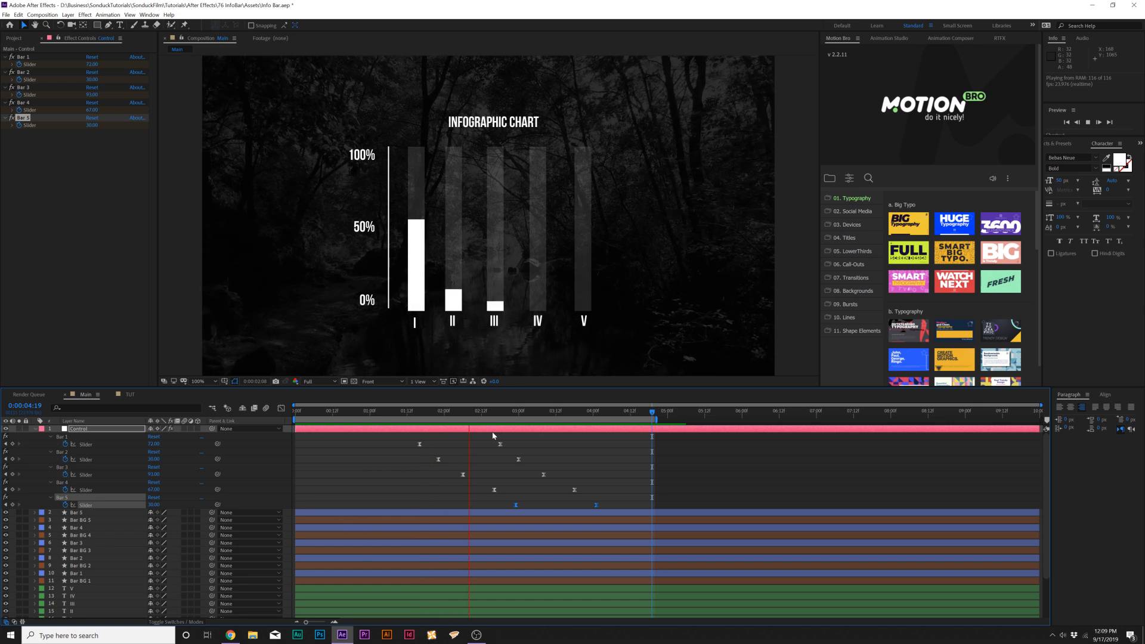
{"action": "left_click", "coordinate": [650, 410]}
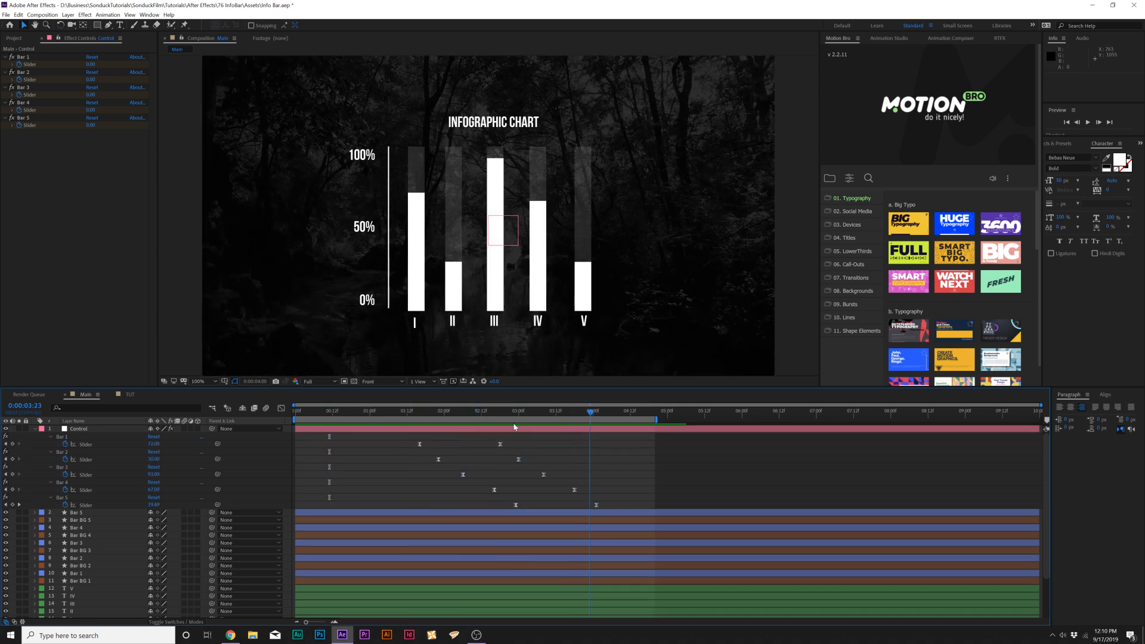
Apply an Animation Composer Fade & Position transition to Bar 5, Bar BG 5 and V.
{"action": "left_click", "coordinate": [404, 411]}
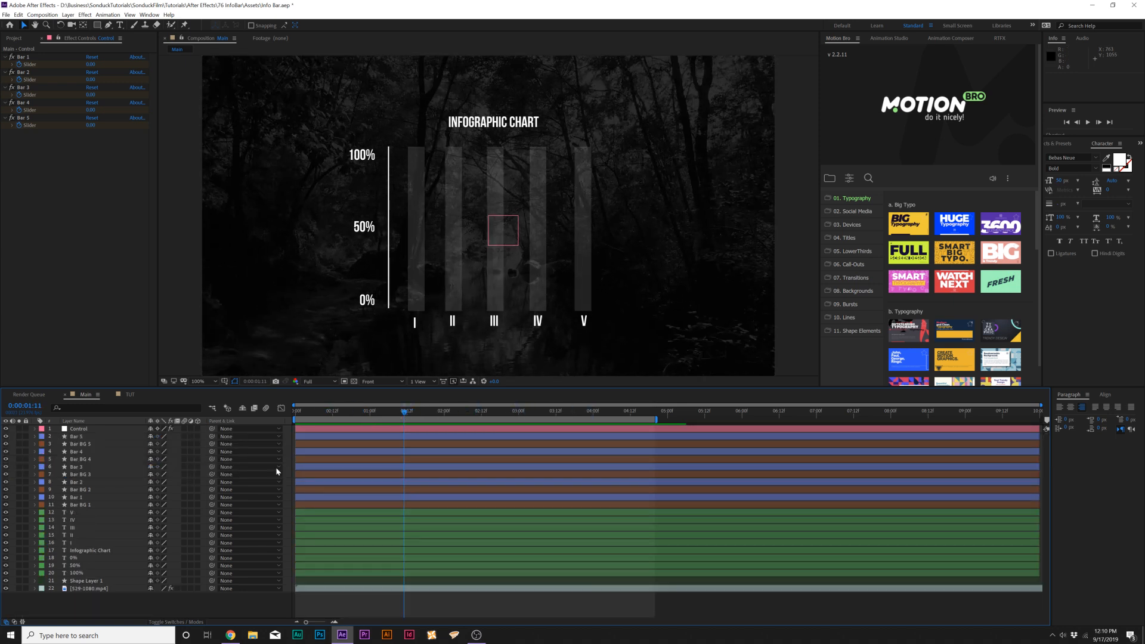
{"action": "left_click", "coordinate": [88, 581]}
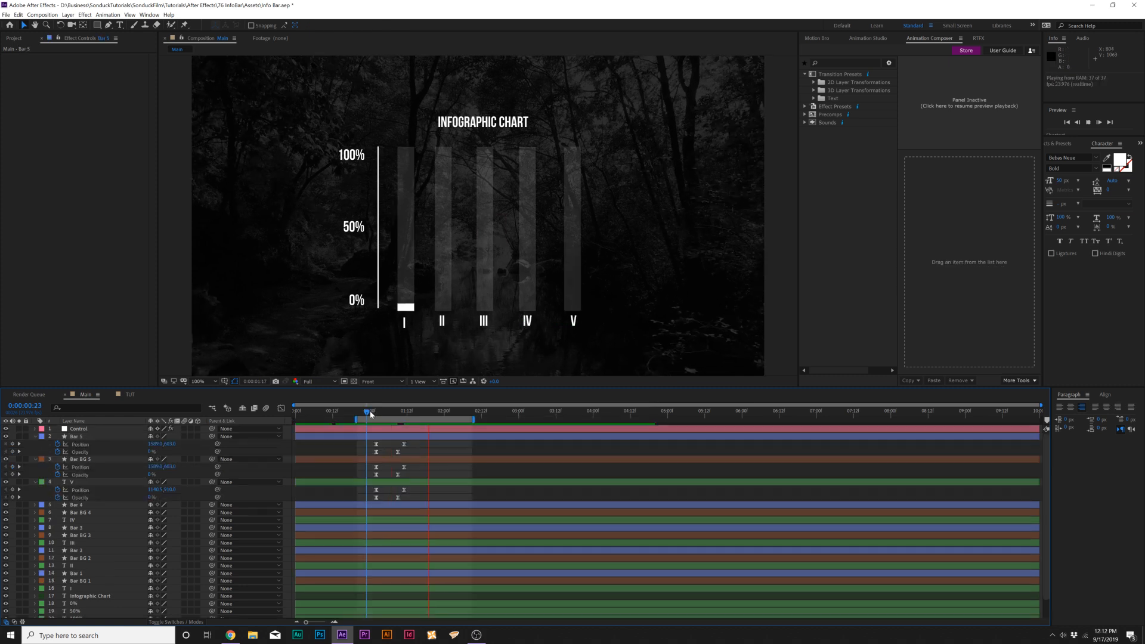
{"action": "left_click", "coordinate": [367, 410]}
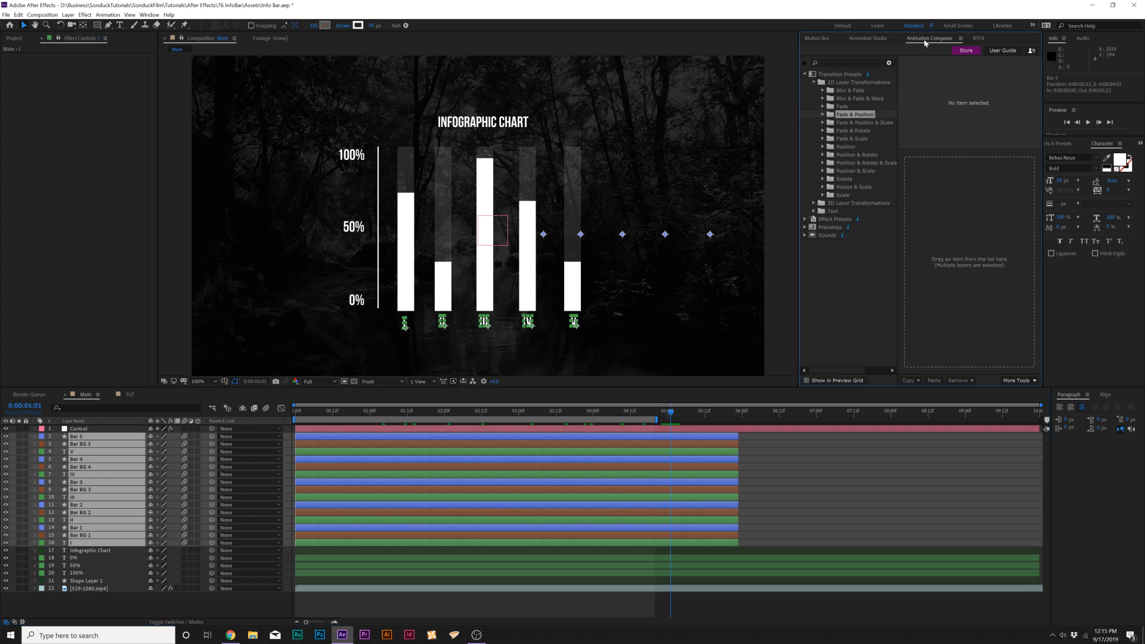
Apply an Animation Composer Fade & Position preset as in and out transitions to the bar layers.
{"action": "left_click", "coordinate": [822, 114]}
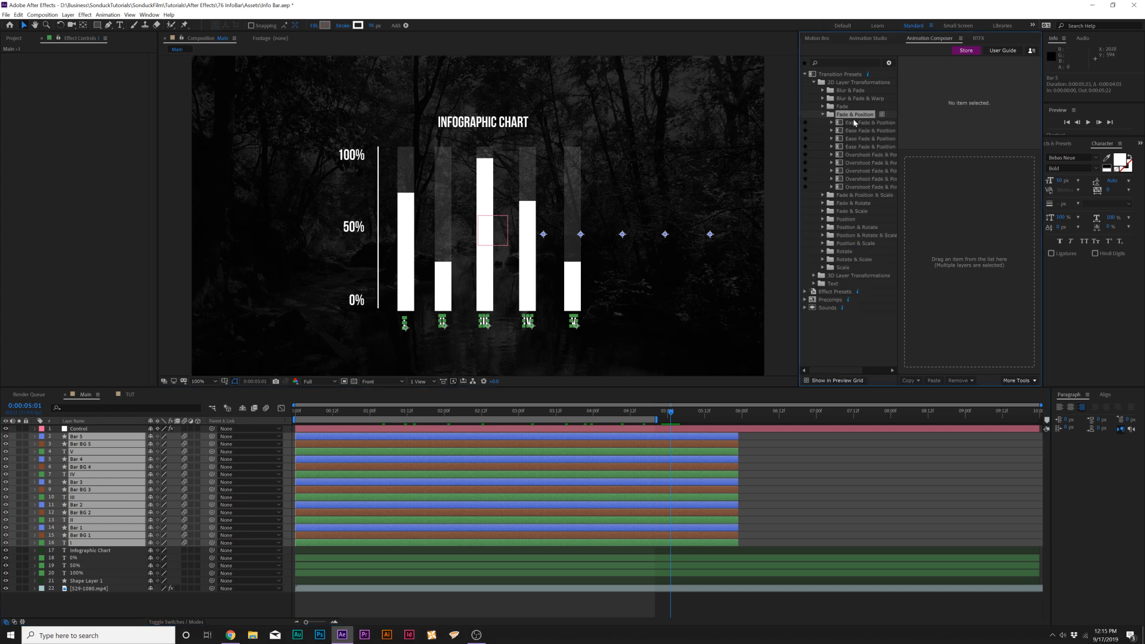
{"action": "left_click", "coordinate": [869, 170]}
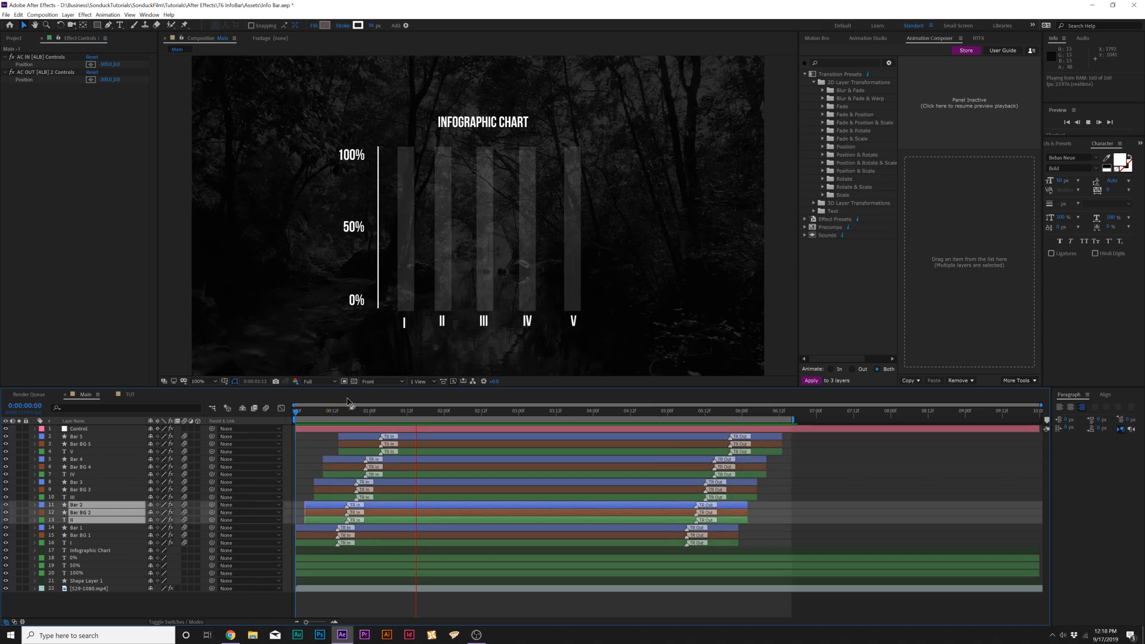
{"action": "left_click", "coordinate": [566, 410]}
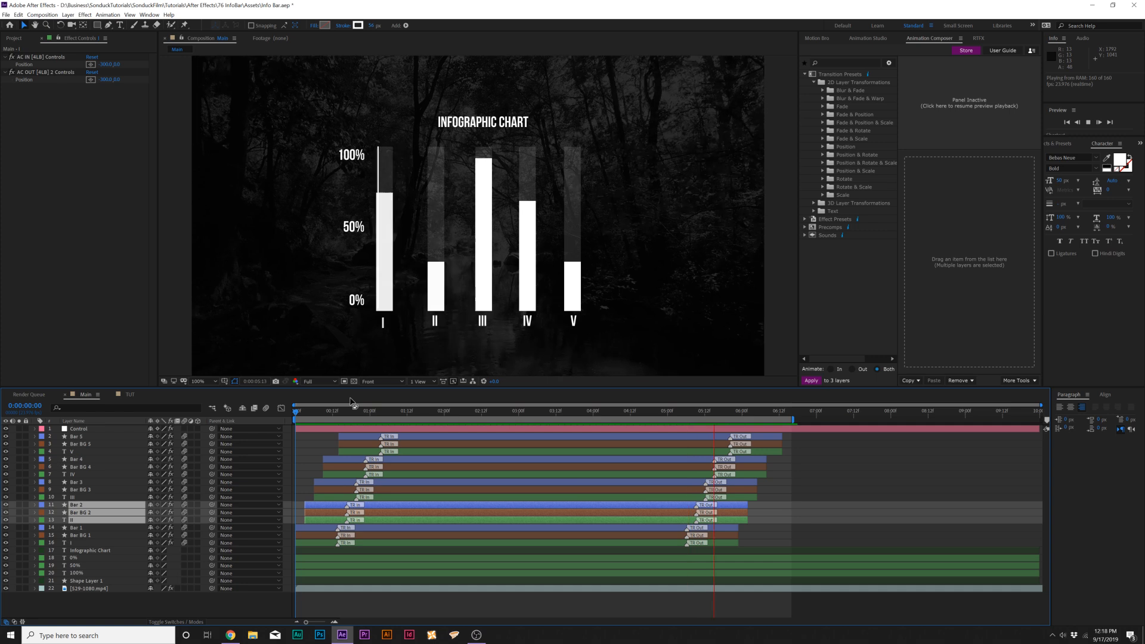
{"action": "left_click", "coordinate": [367, 410]}
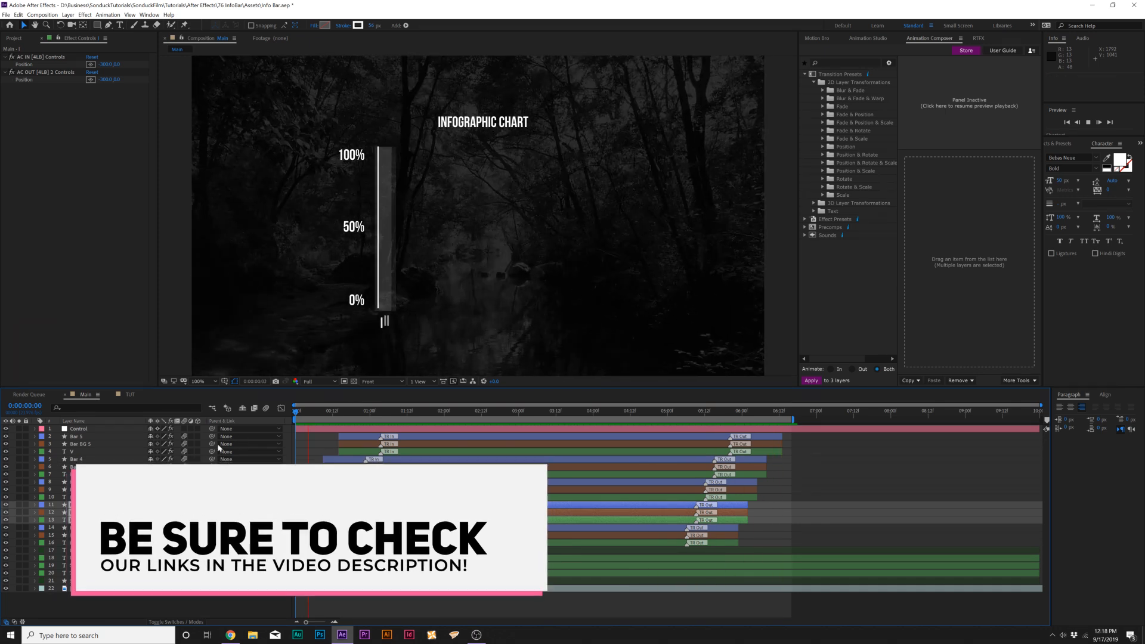
{"action": "left_click", "coordinate": [583, 410]}
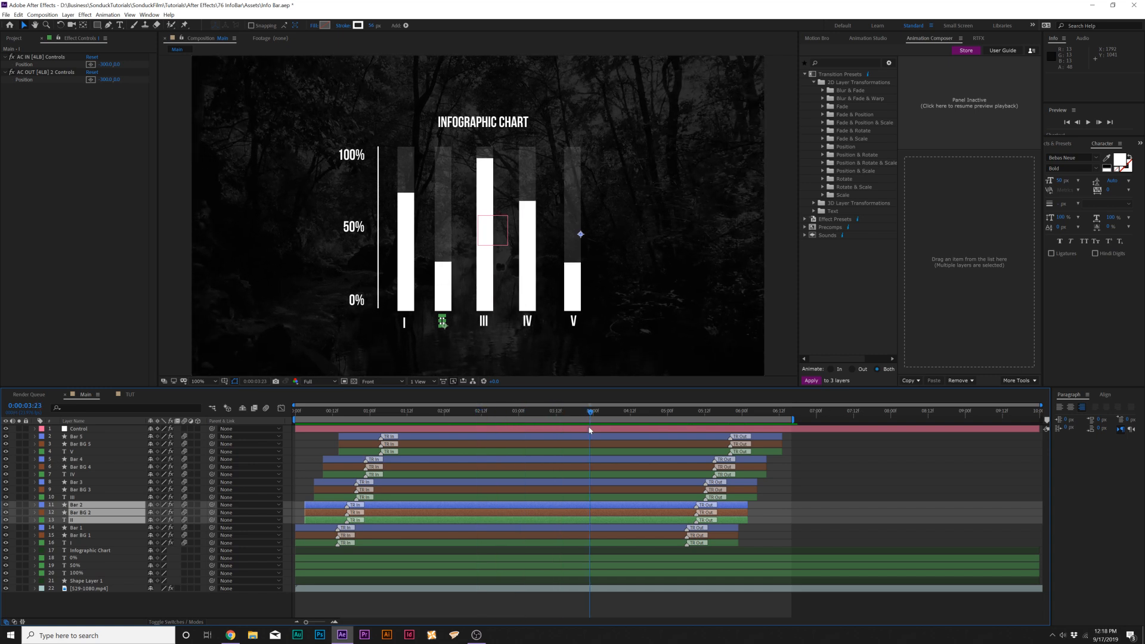
{"action": "left_click", "coordinate": [77, 429]}
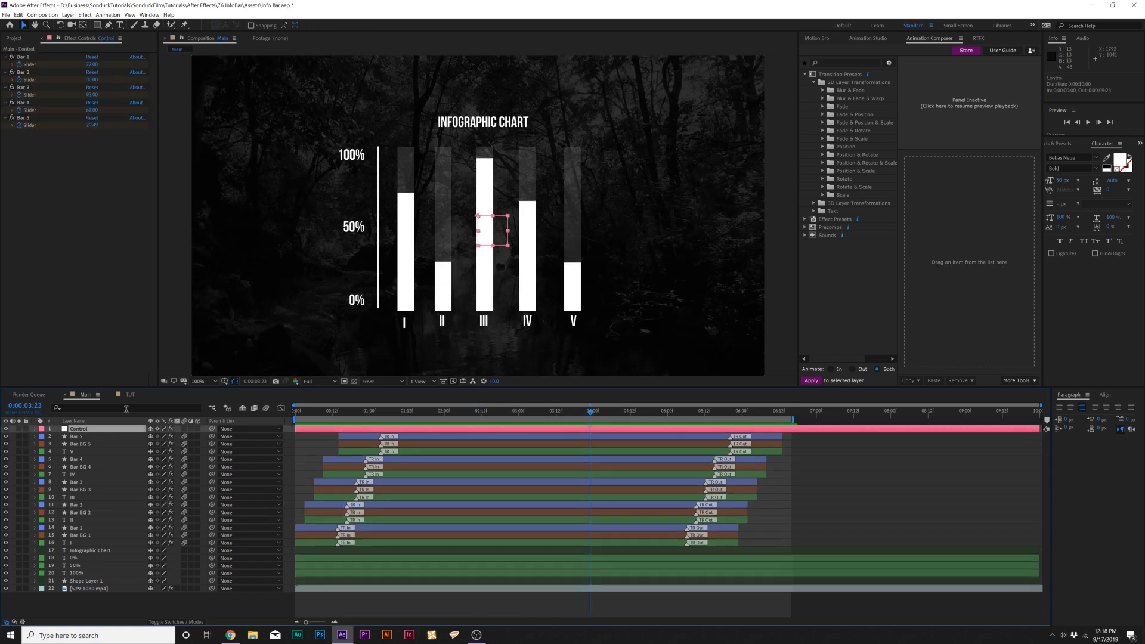